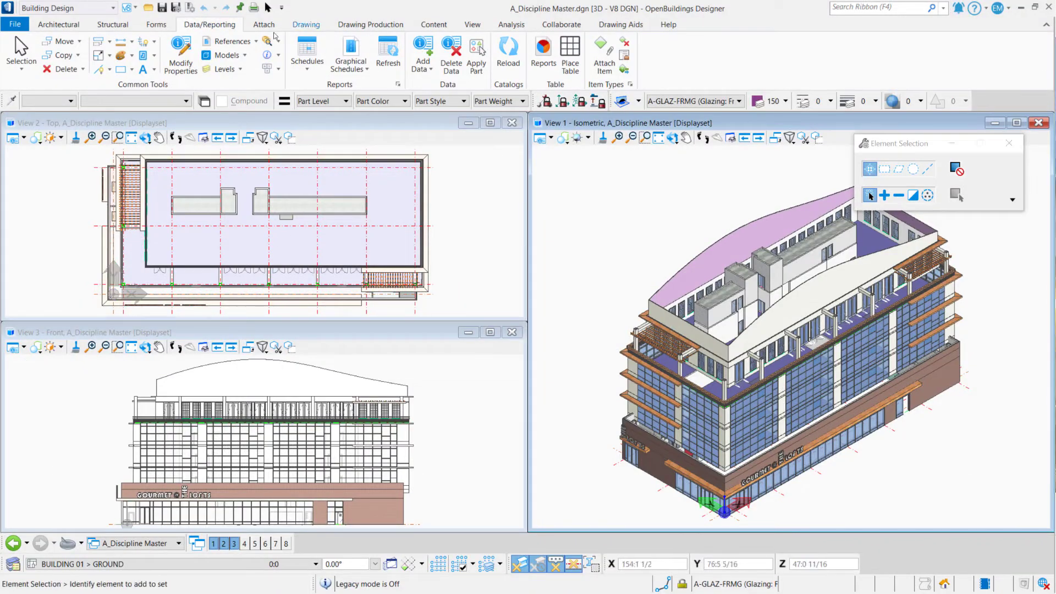
Open A1-00_GROUND FLOOR PLAN-sheet.dgn from the File menu's recent files list
click(15, 24)
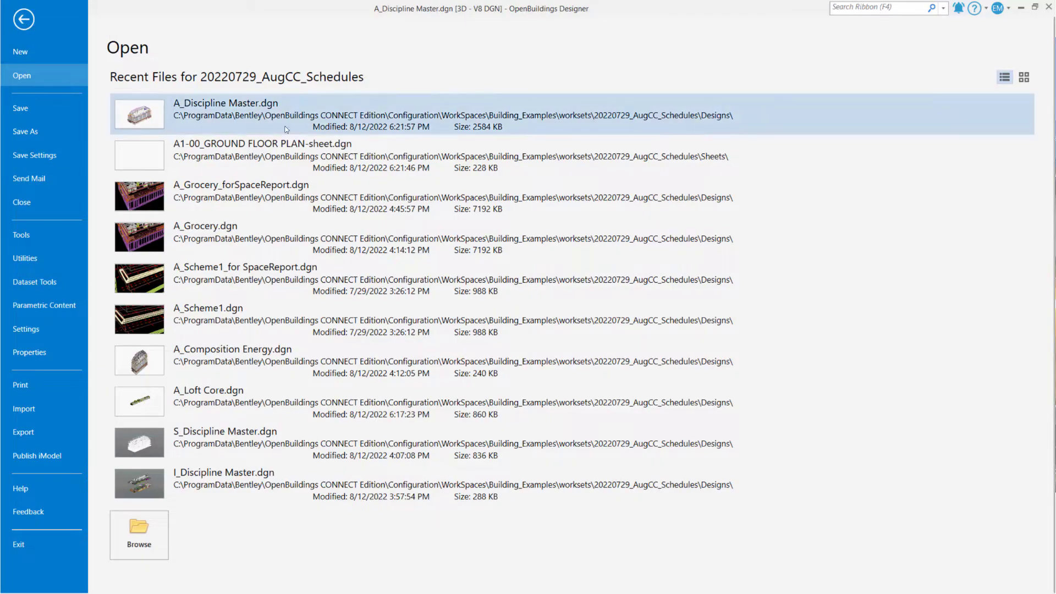
double_click(215, 103)
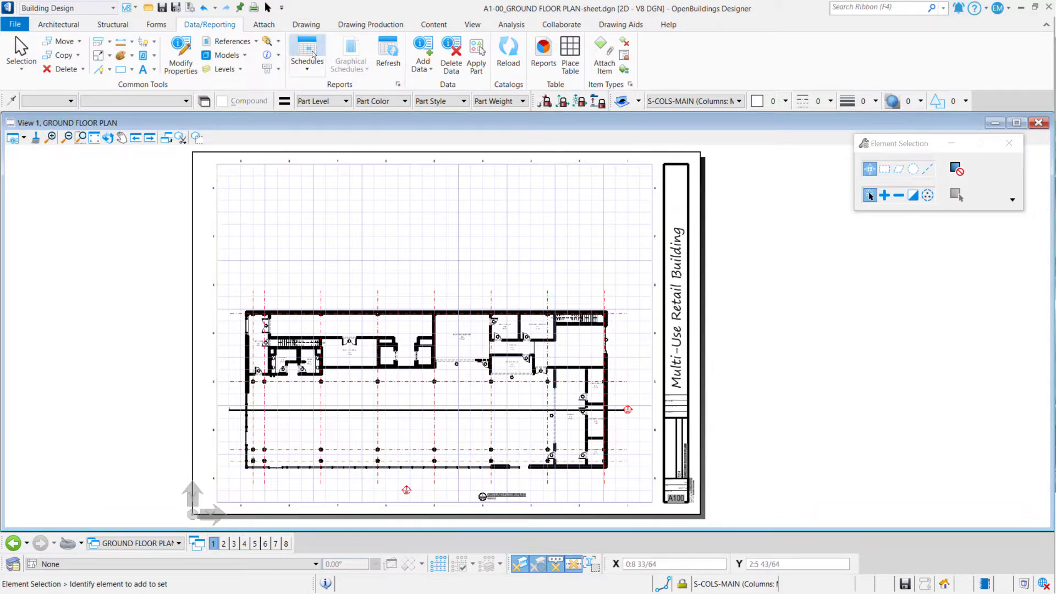
List the CC_Finish Schedule's 144 space rows in Schedules and choose Modify on it
click(307, 46)
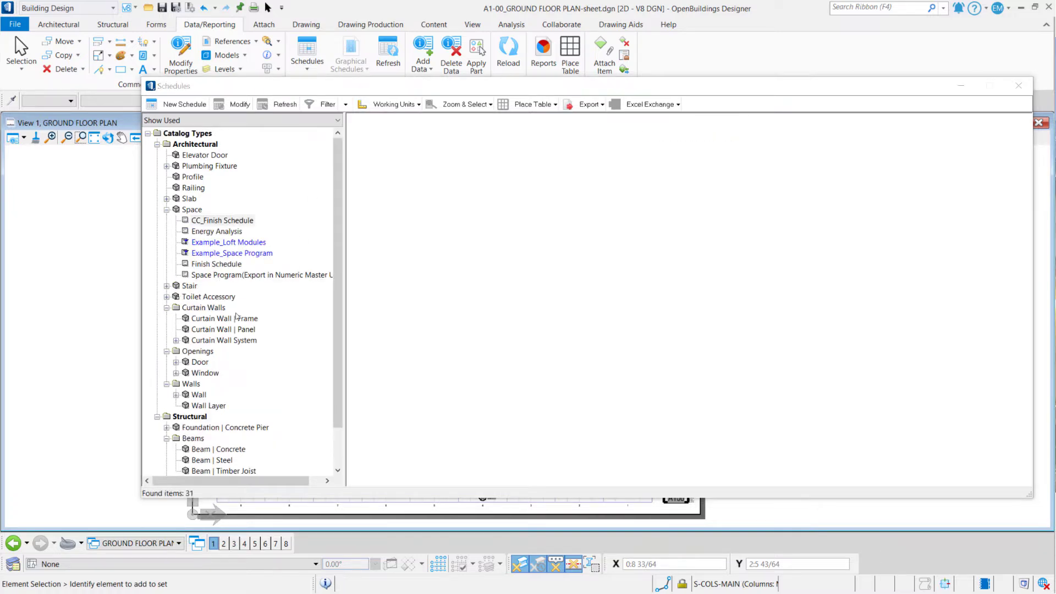
click(223, 220)
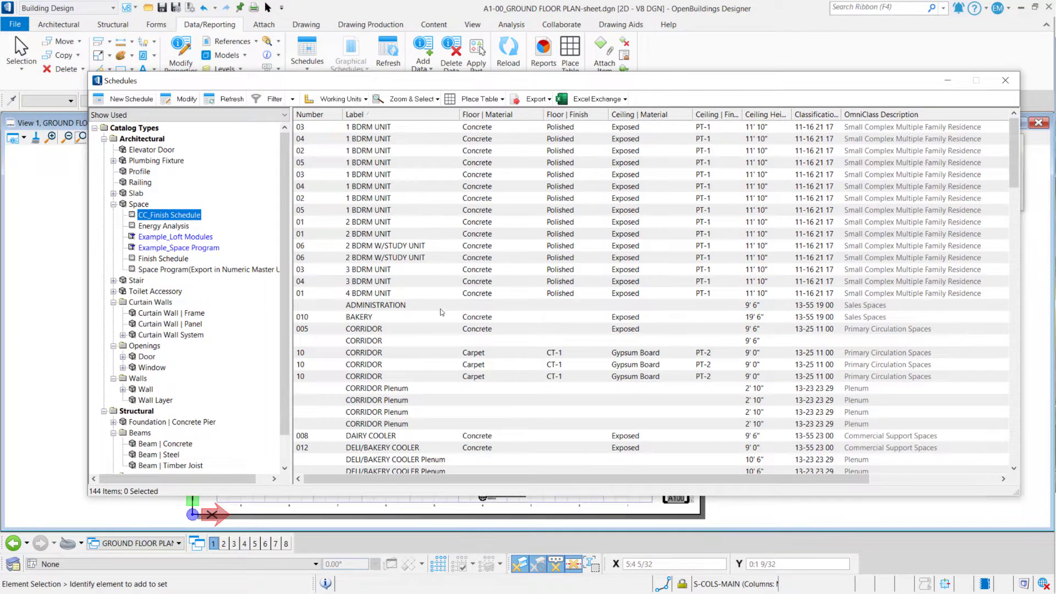
mouse_move(434, 308)
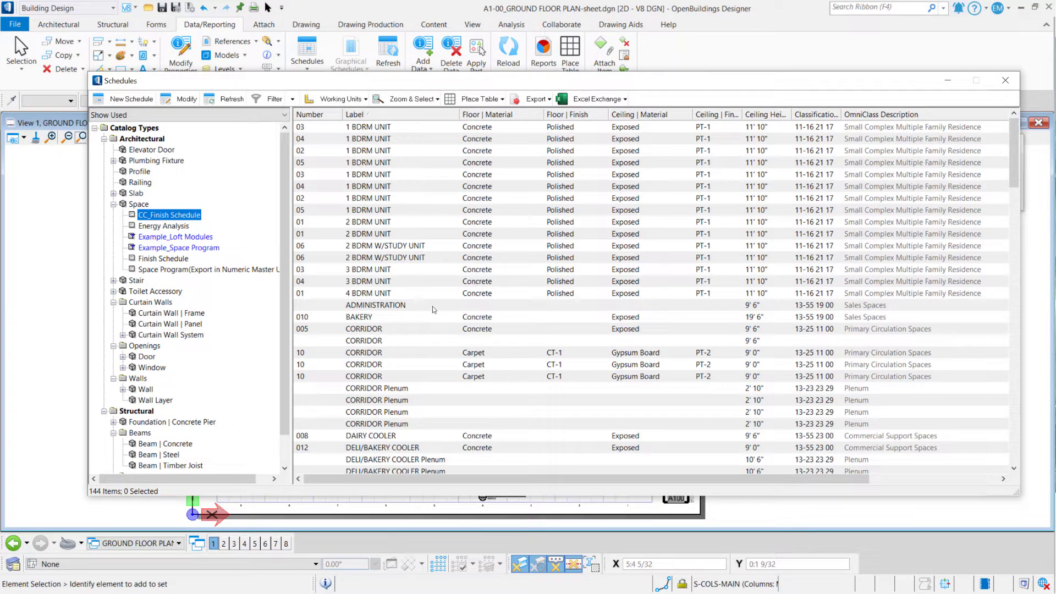
right_click(169, 215)
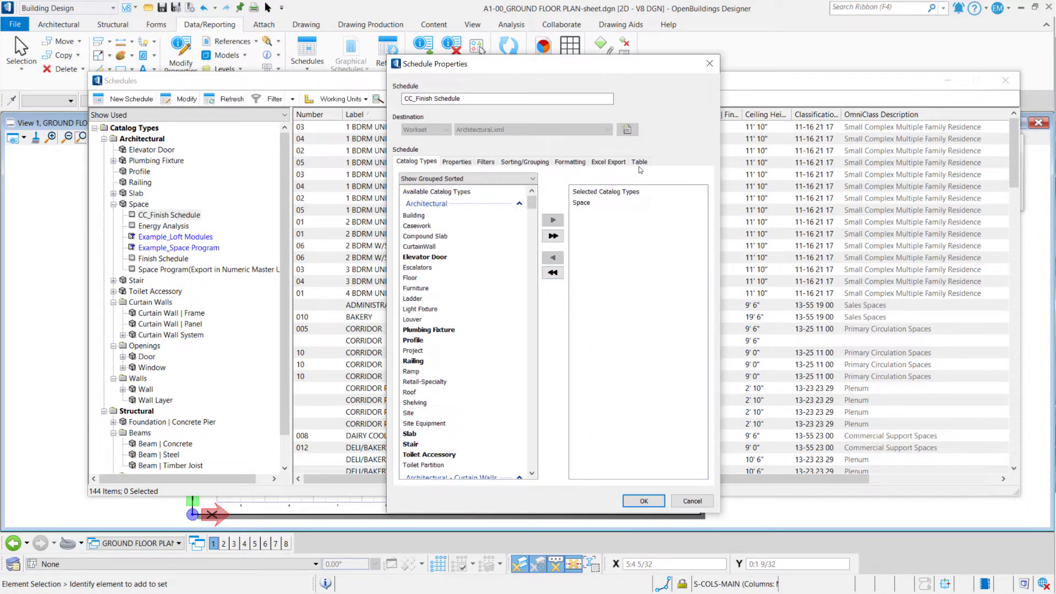
Set the schedule's table seed to Blue Theme Table with Retain Association checked, and accept
click(640, 161)
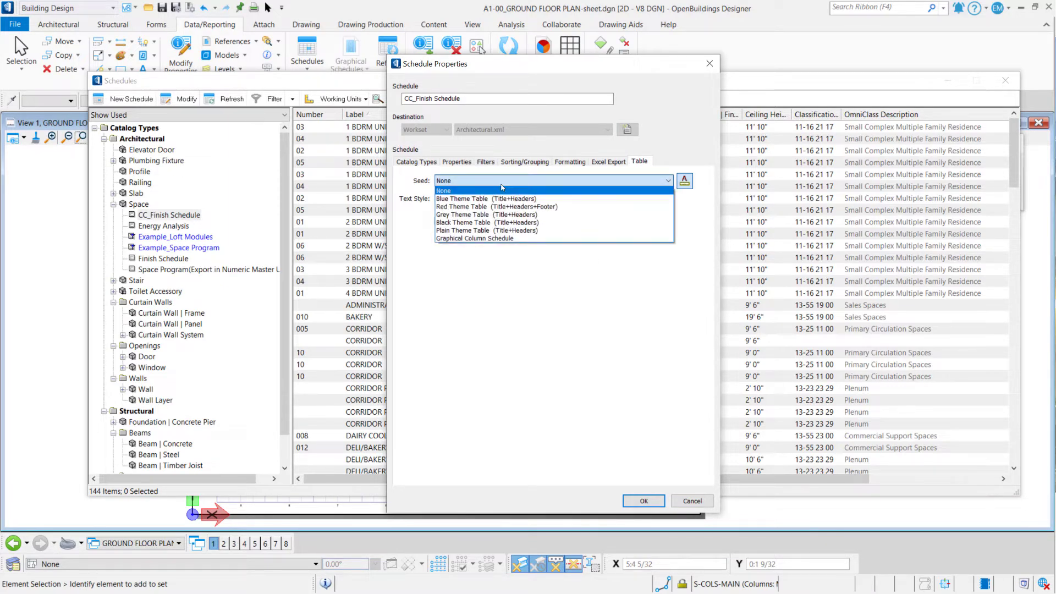
mouse_move(474, 238)
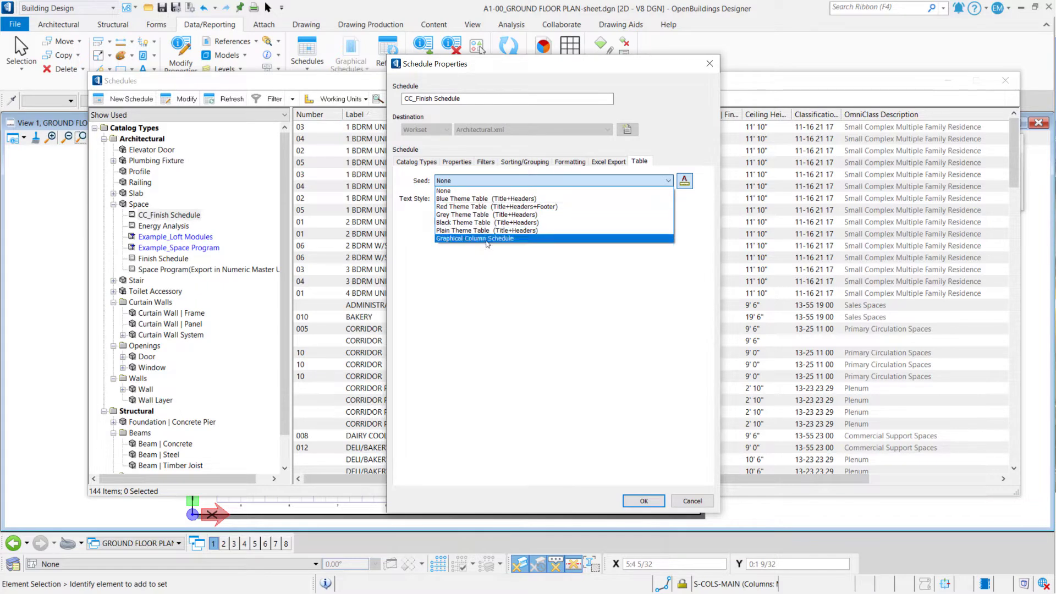
mouse_move(485, 199)
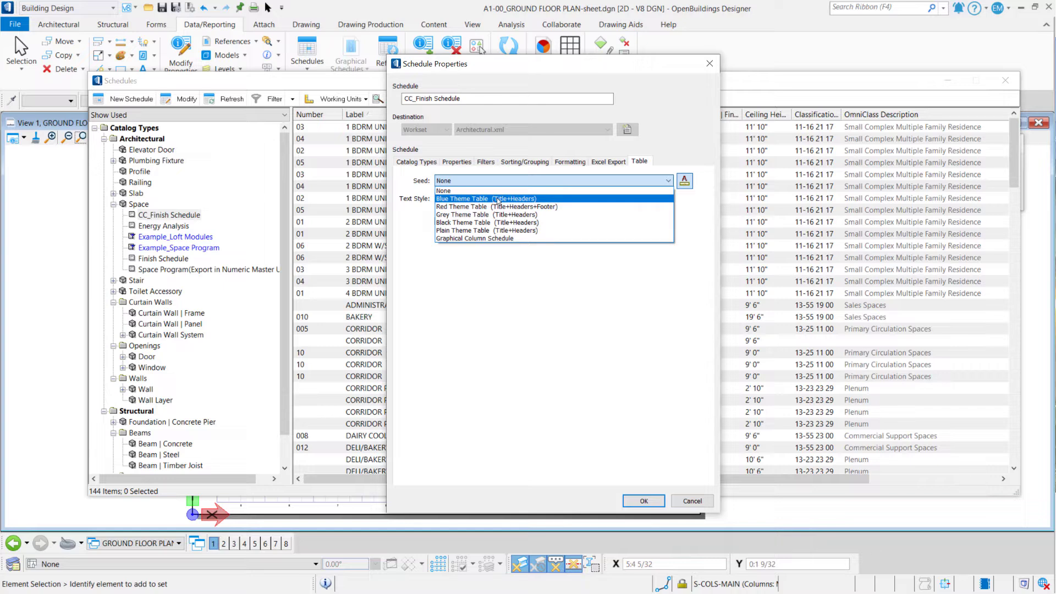
click(486, 199)
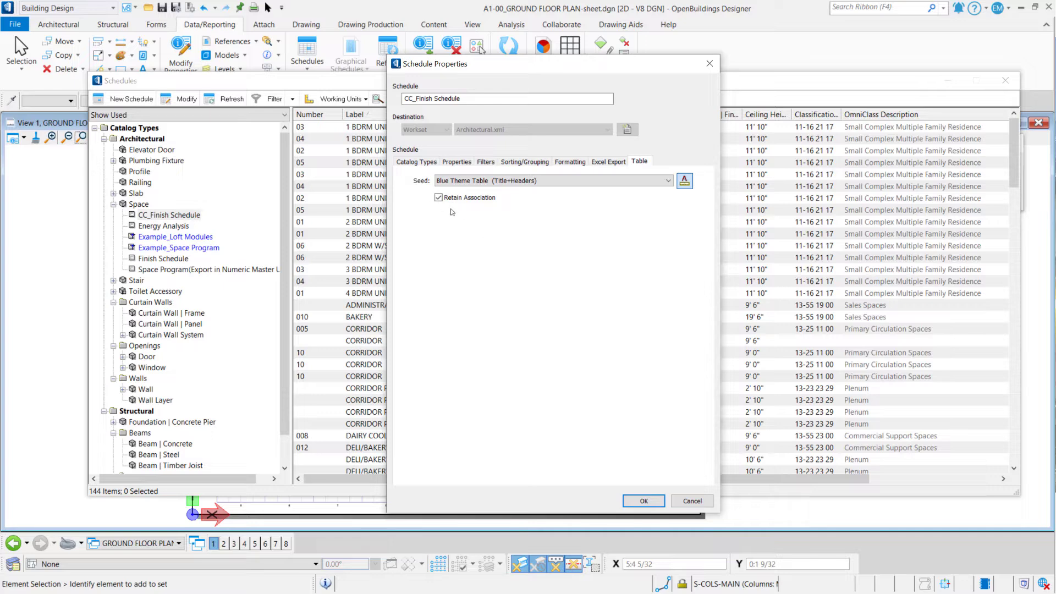
click(438, 197)
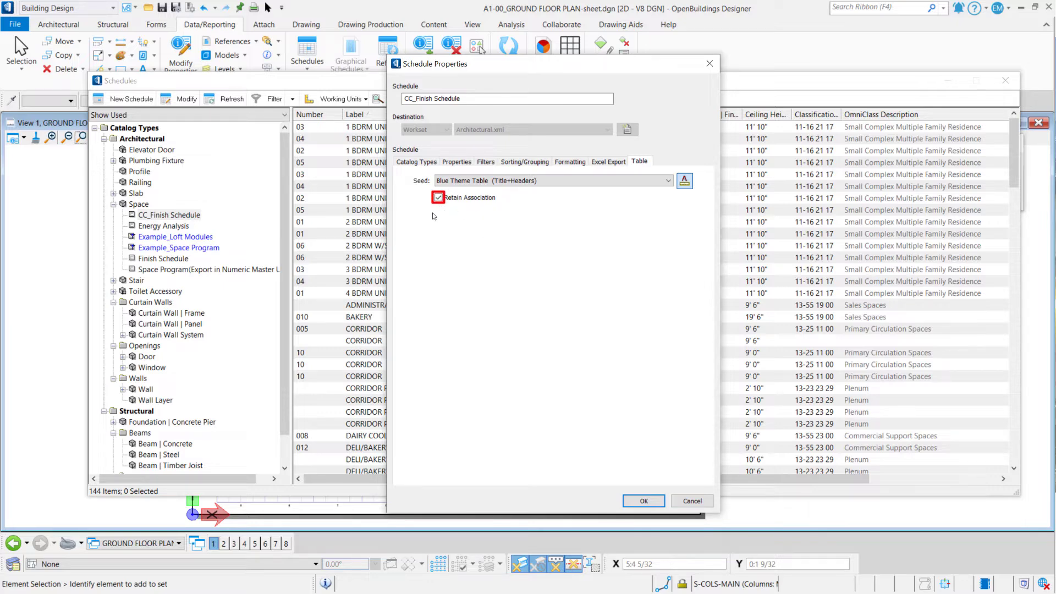
click(643, 501)
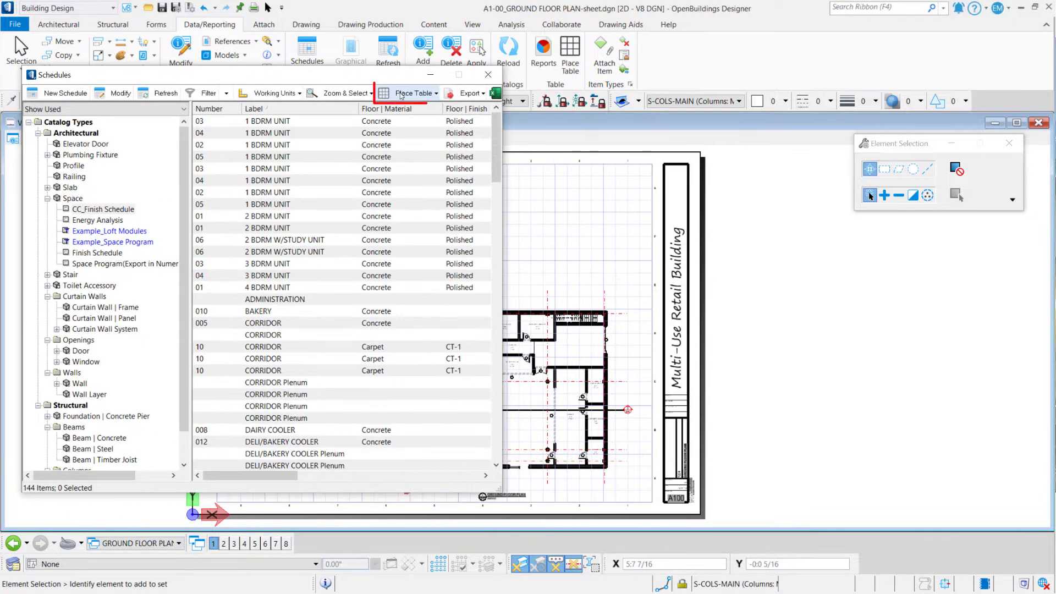
Place the CC_Finish Schedule on the sheet as a Blue Theme Table from the schedule
click(415, 93)
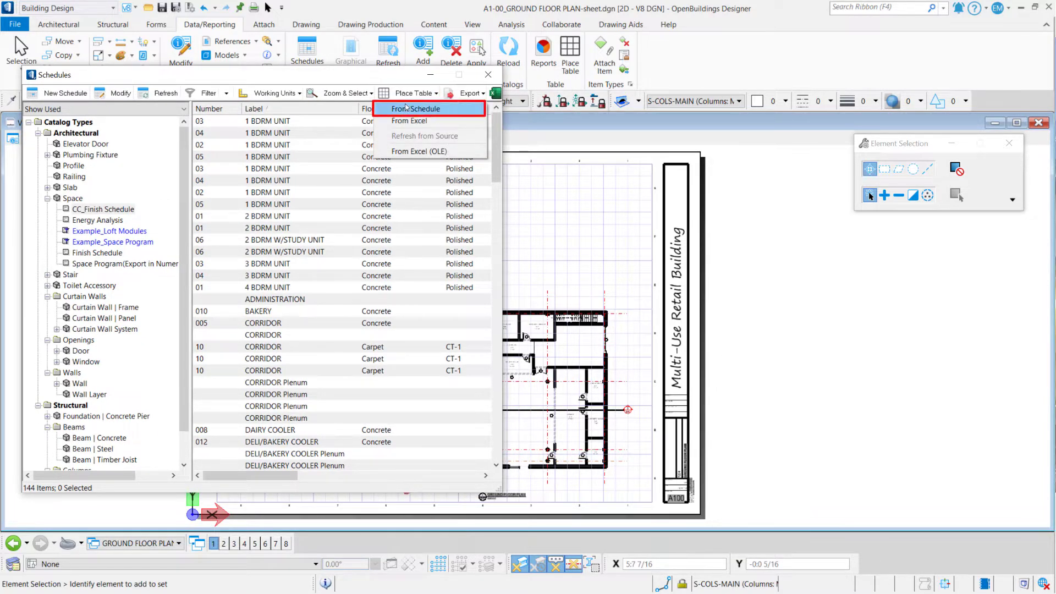
click(424, 108)
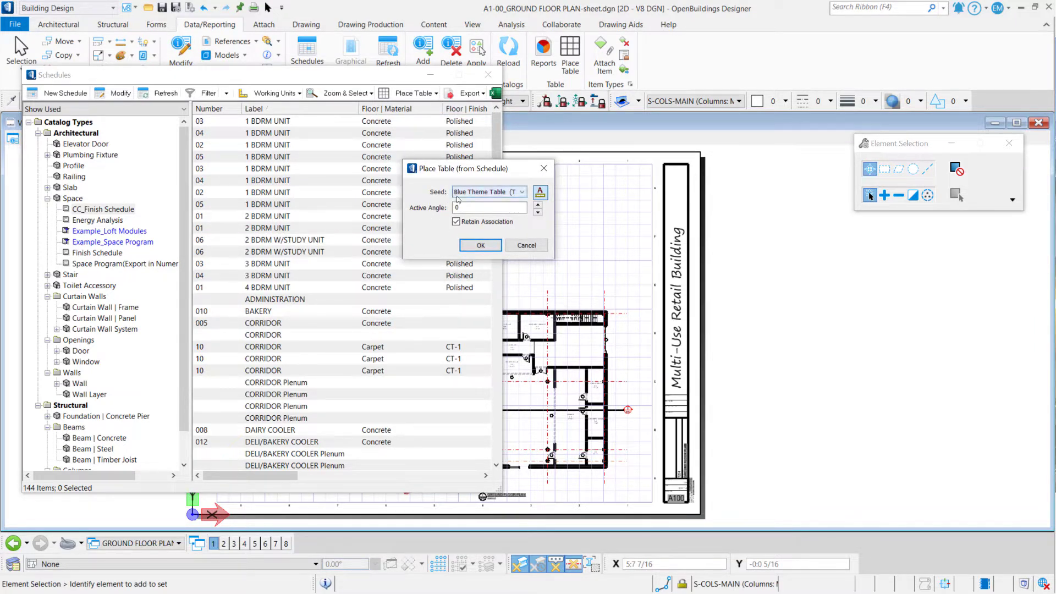
click(524, 192)
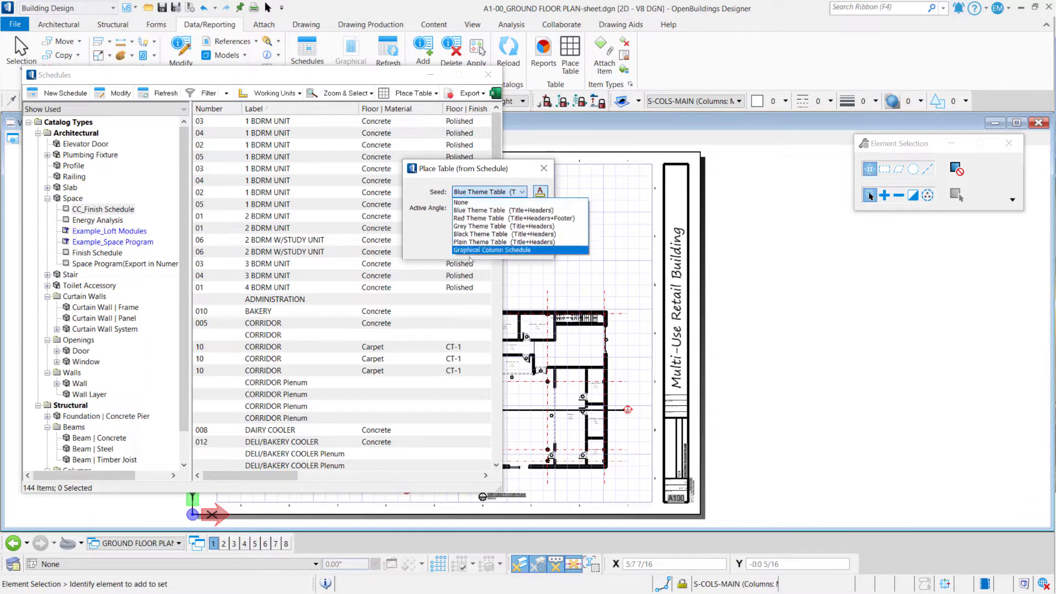
mouse_move(504, 210)
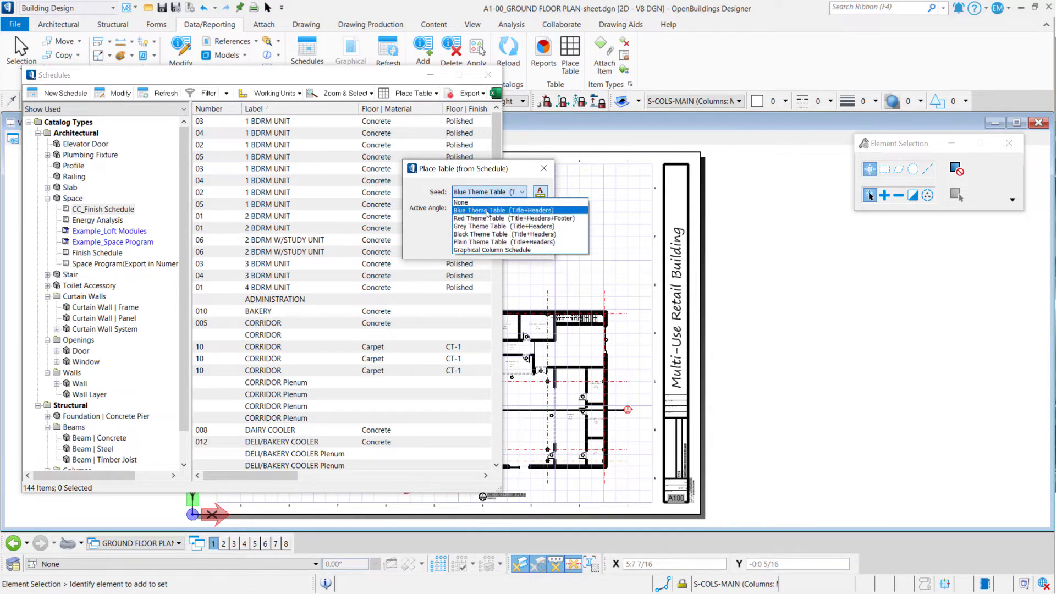
click(503, 210)
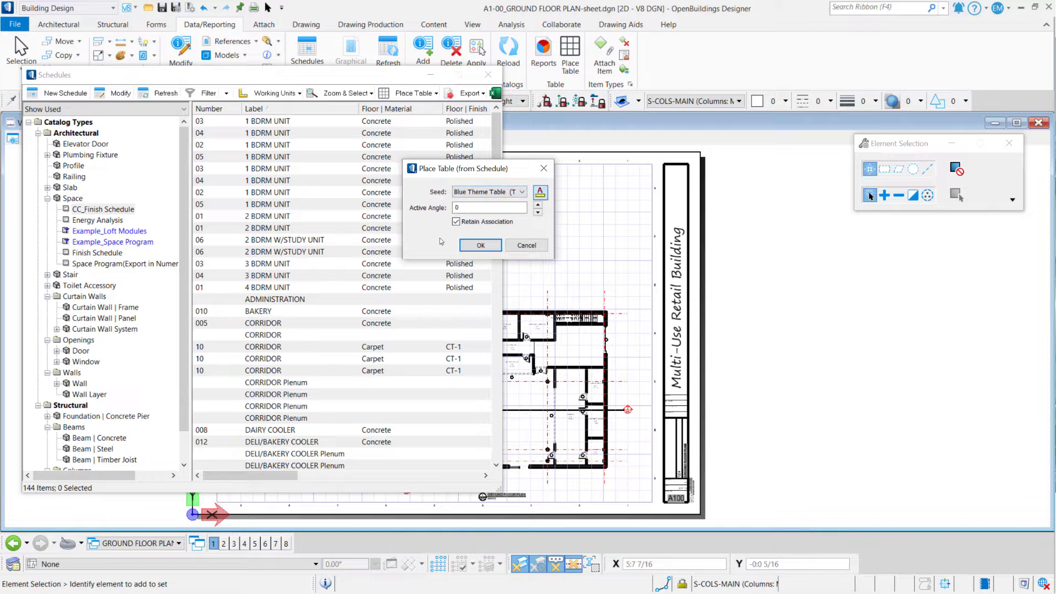
mouse_move(480, 245)
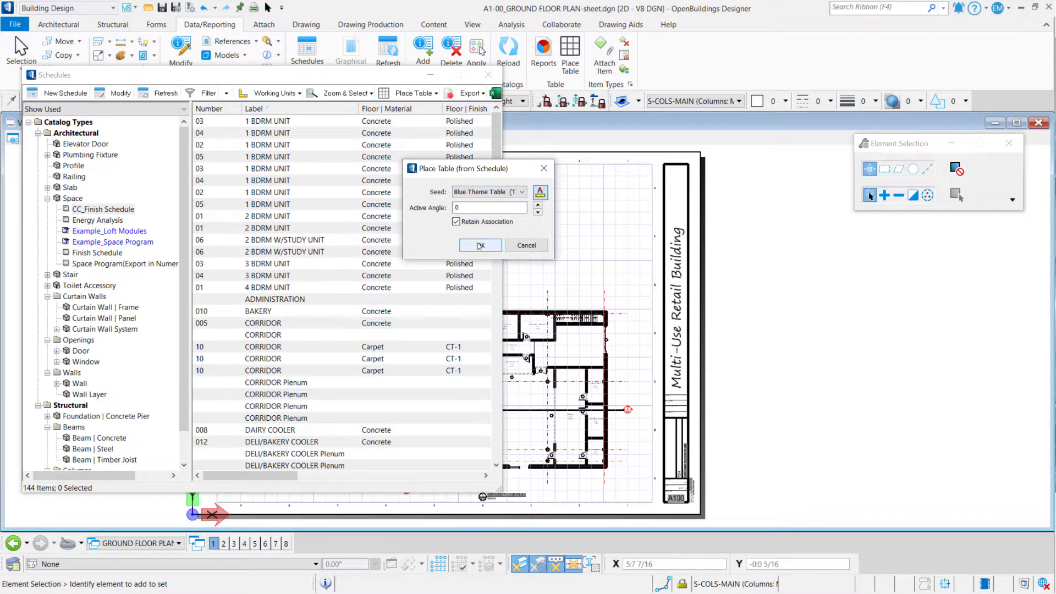
click(480, 245)
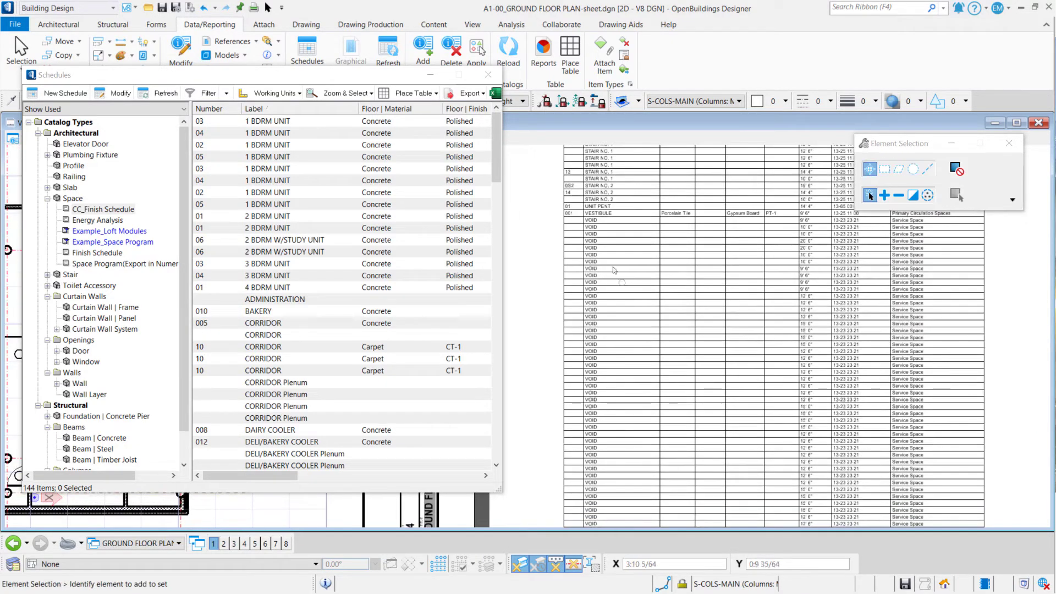
mouse_move(610, 298)
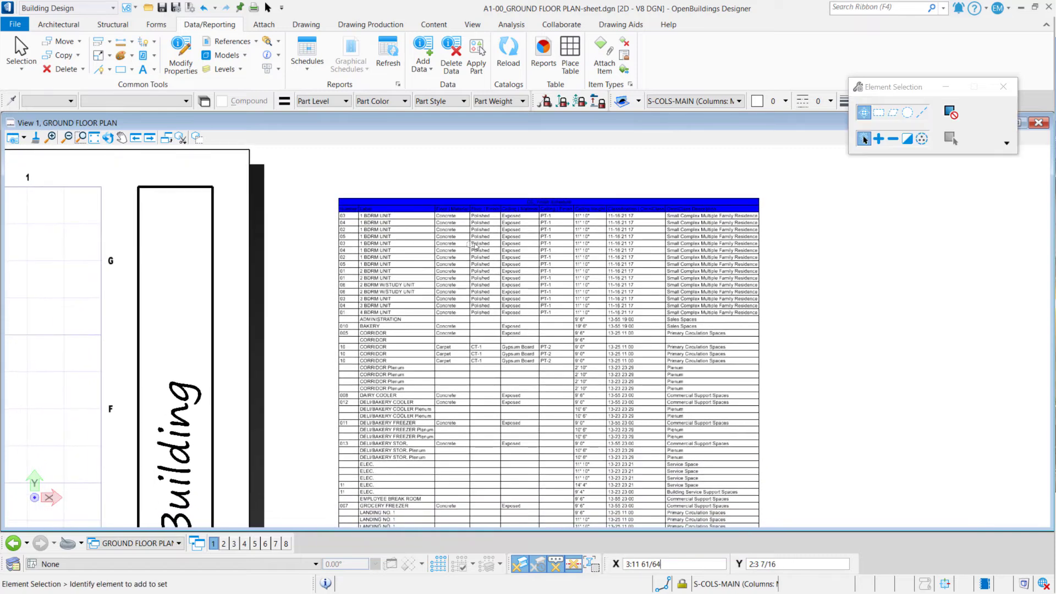
Reopen the Schedules manager from Data/Reporting with the placed finish table still on the sheet
click(306, 50)
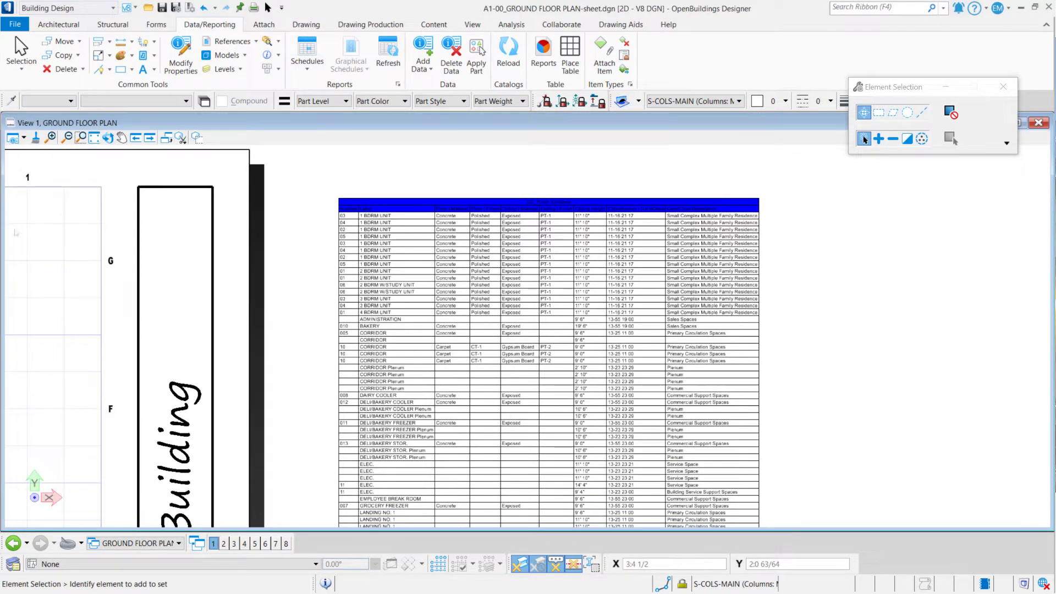
click(306, 47)
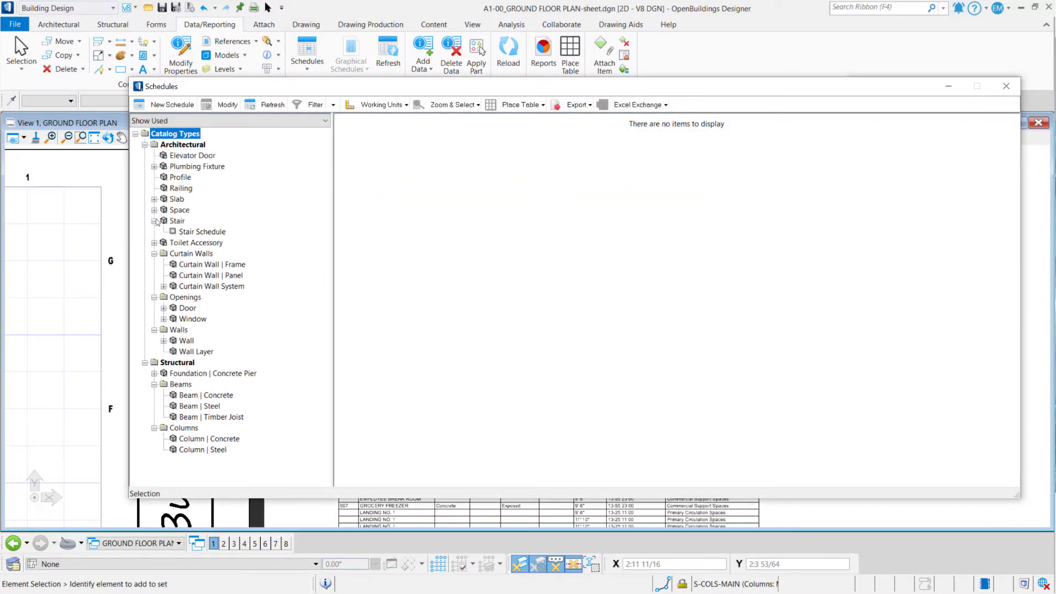
click(155, 209)
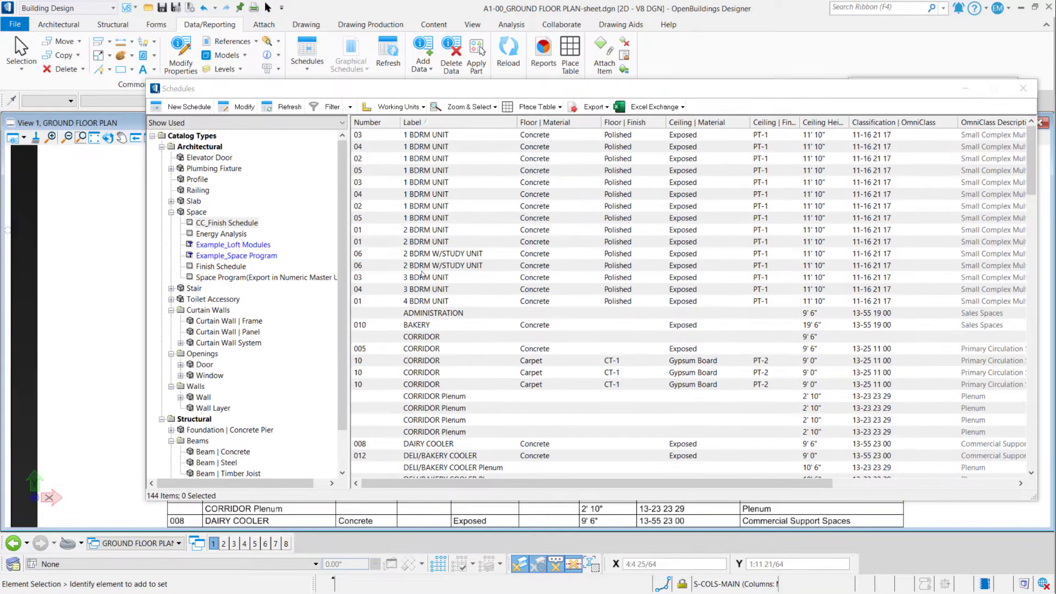
scroll(down, 3)
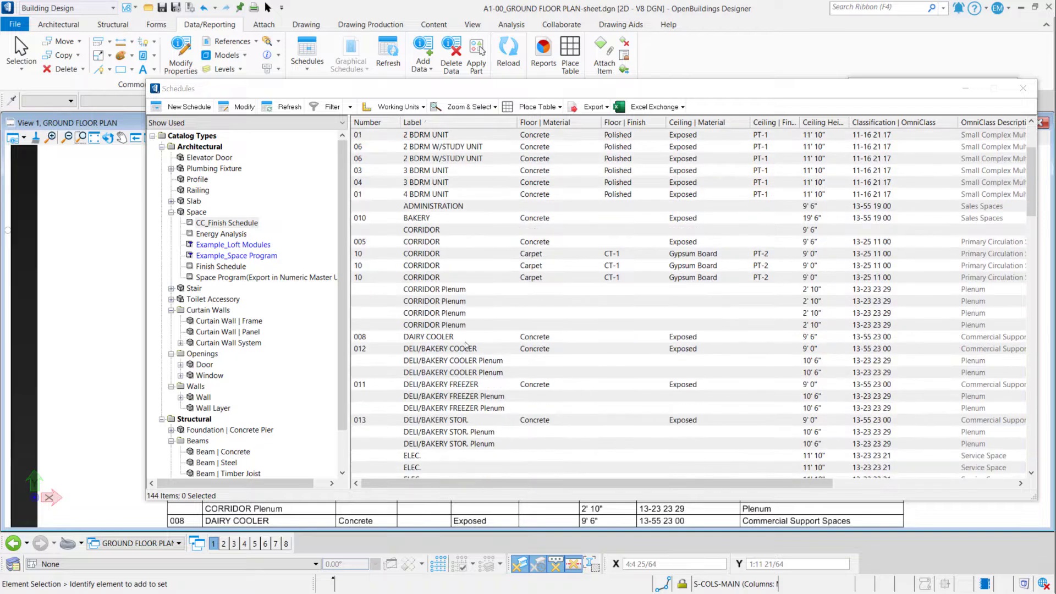
scroll(down, 3)
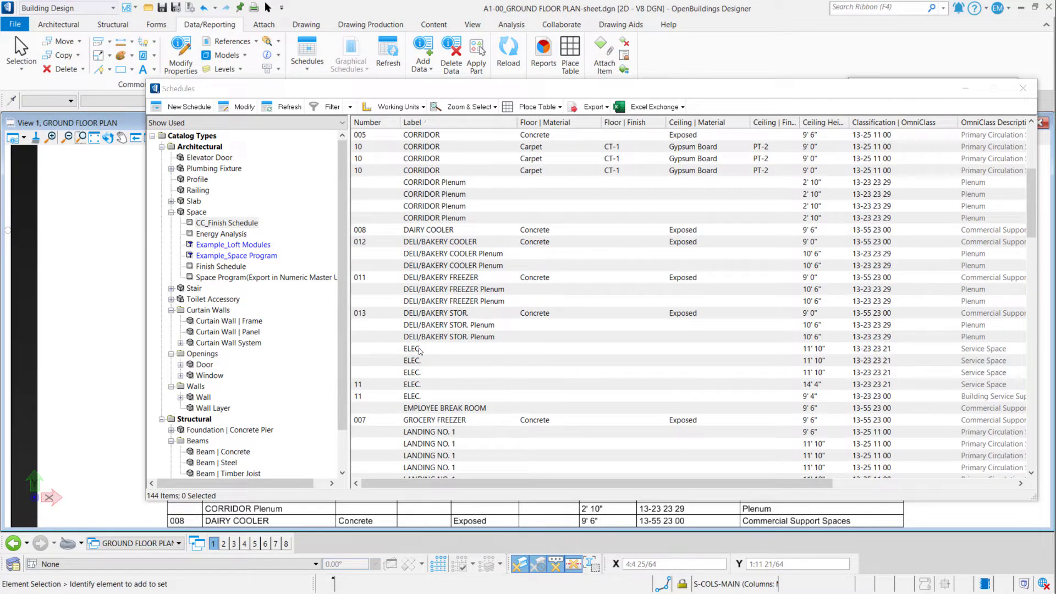
click(412, 349)
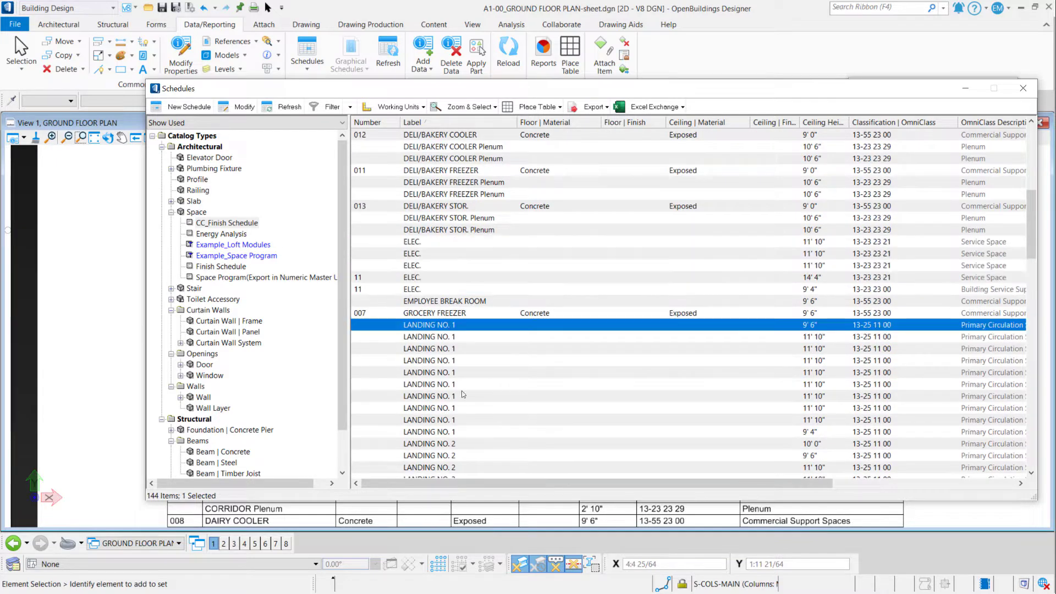
scroll(down, 3)
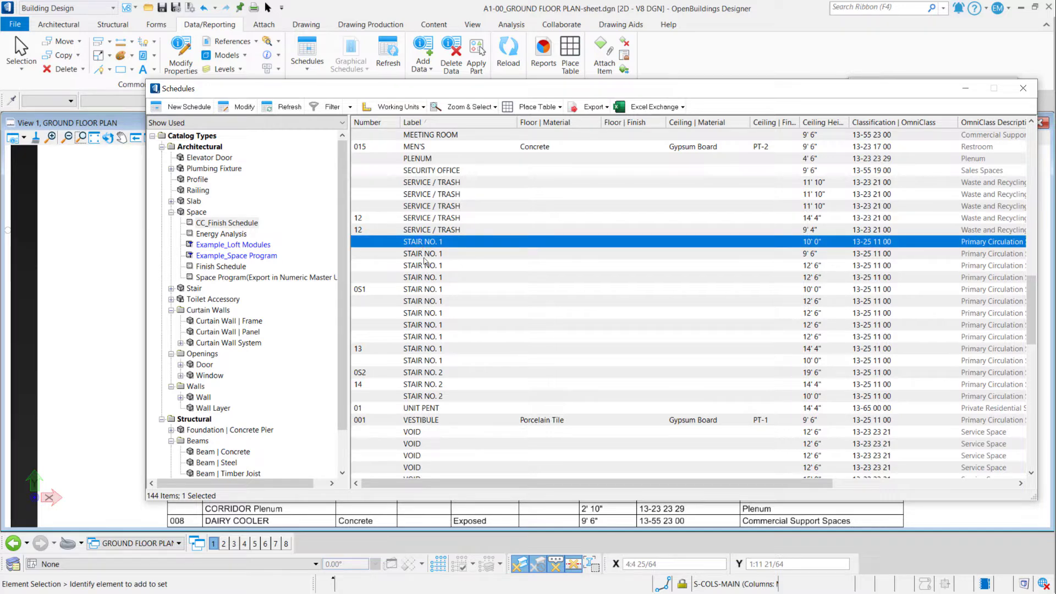
click(445, 265)
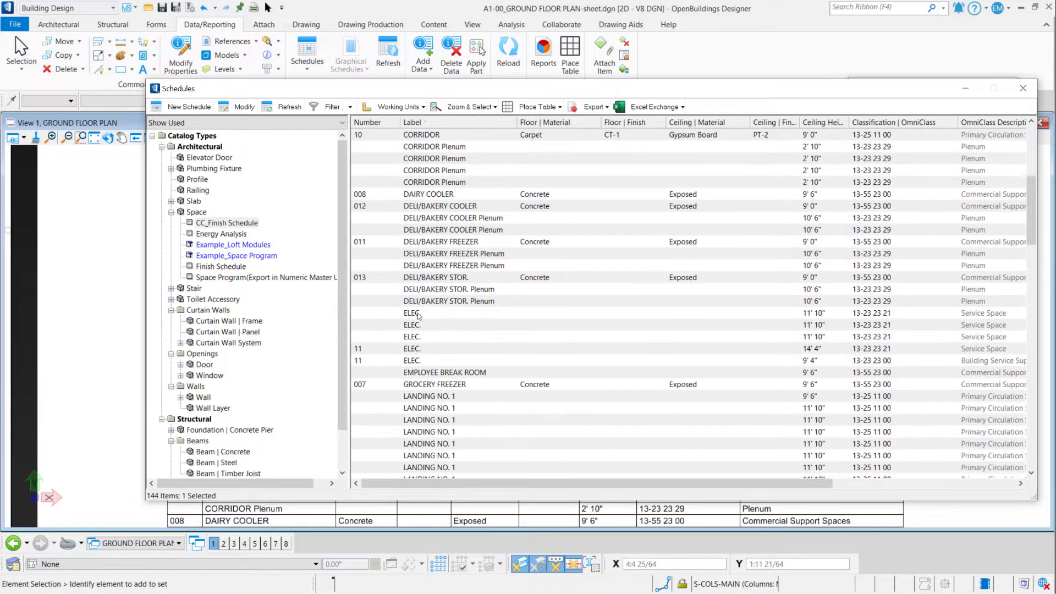
click(412, 313)
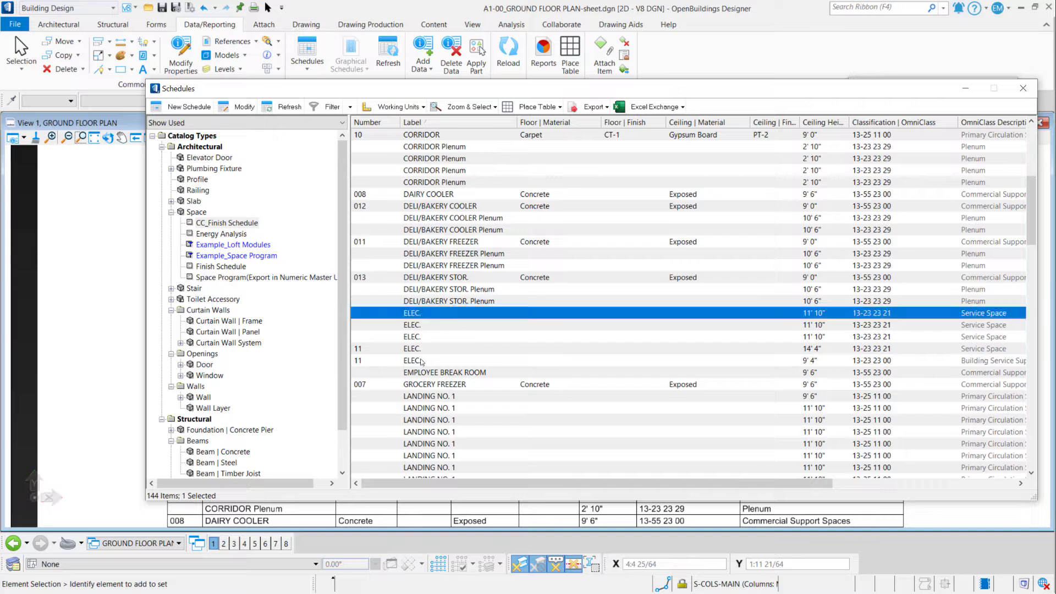
click(412, 360)
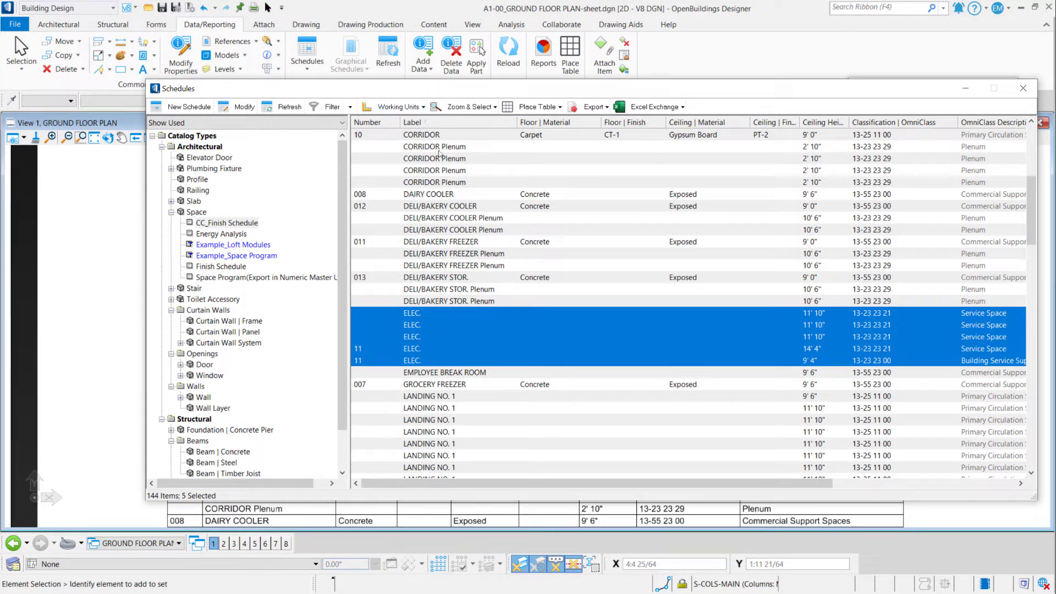
scroll(down, 3)
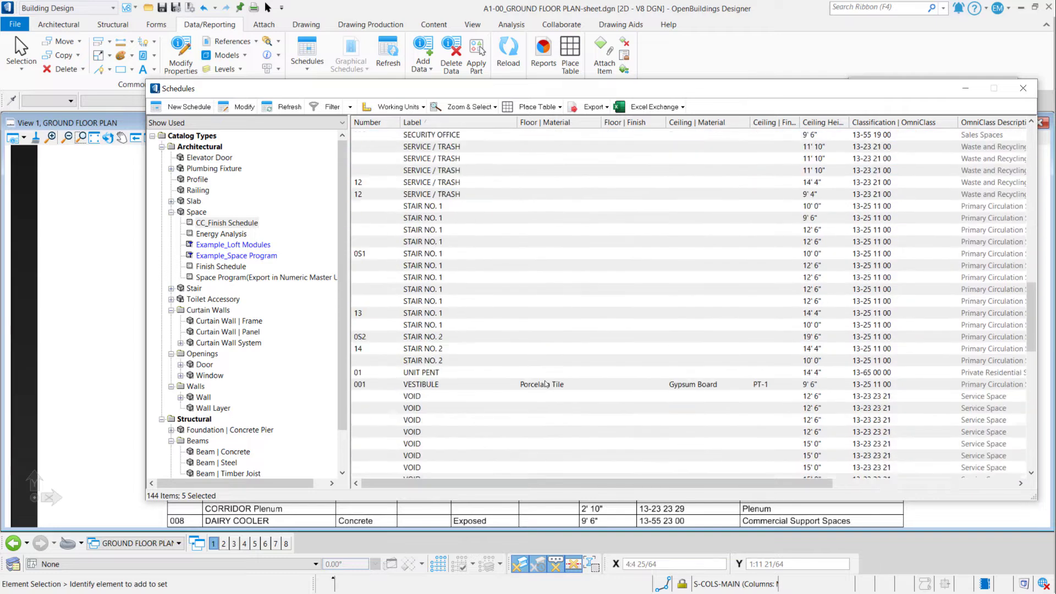
scroll(down, 3)
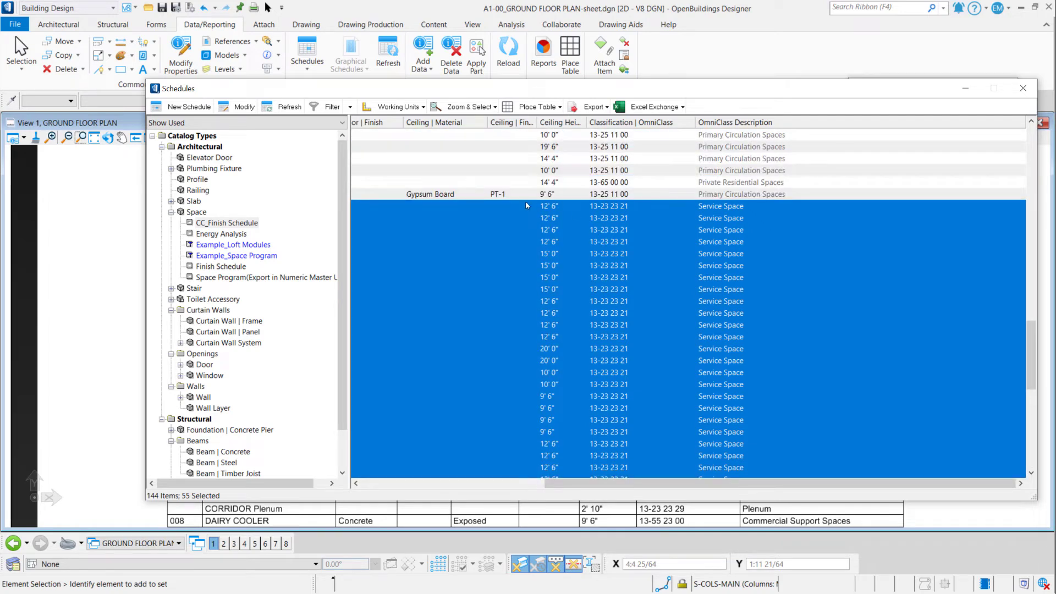
mouse_move(625, 134)
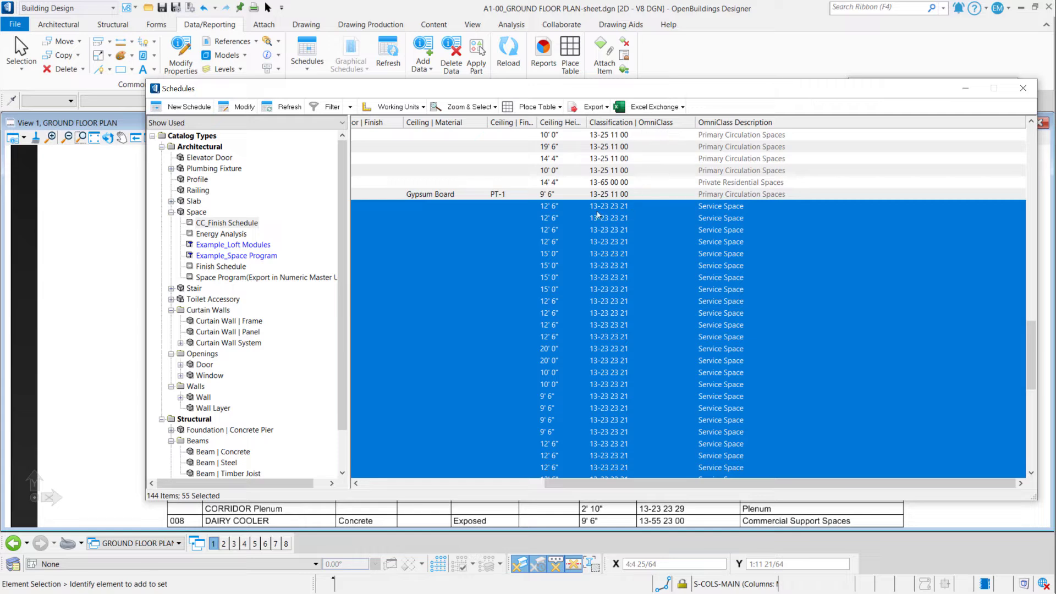
mouse_move(632, 475)
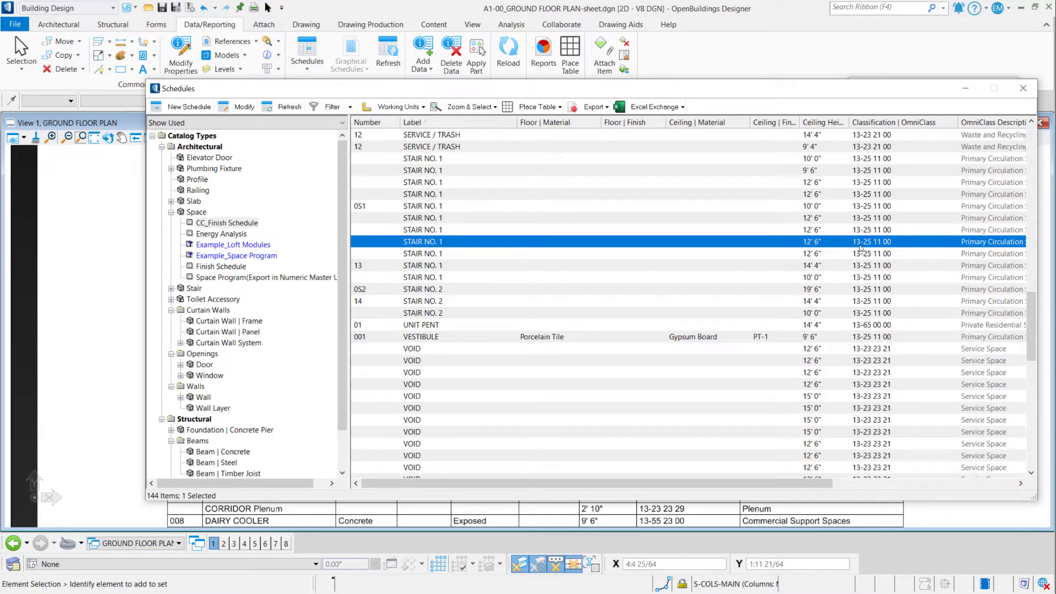
mouse_move(886, 253)
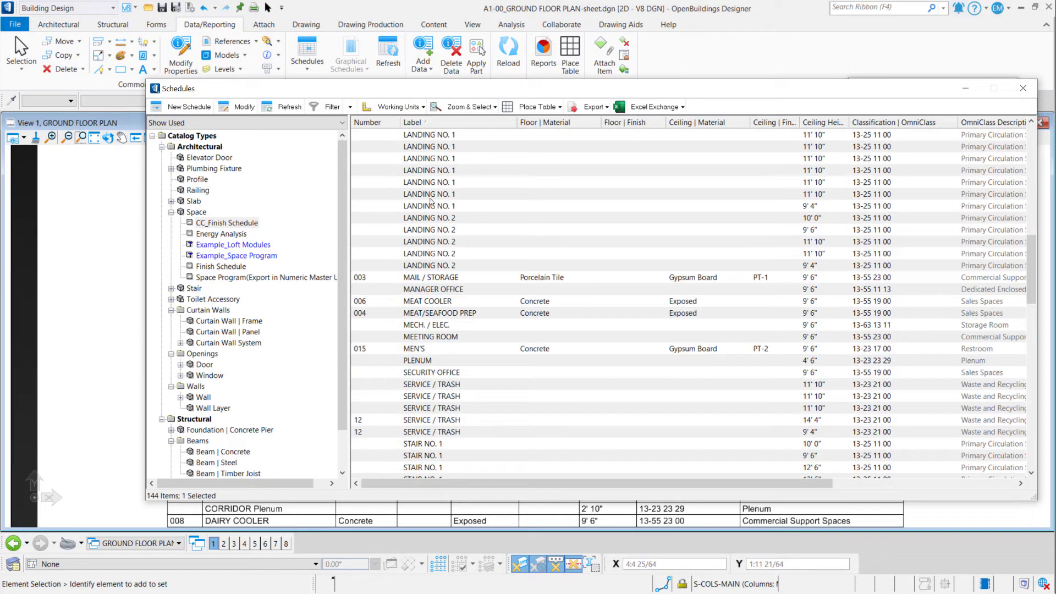
click(429, 194)
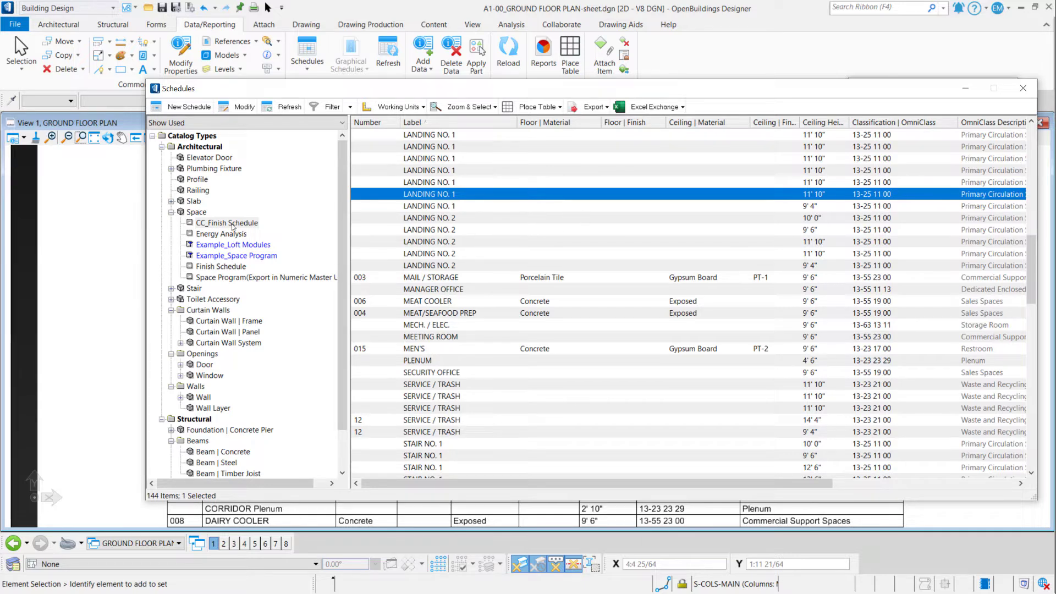
click(227, 222)
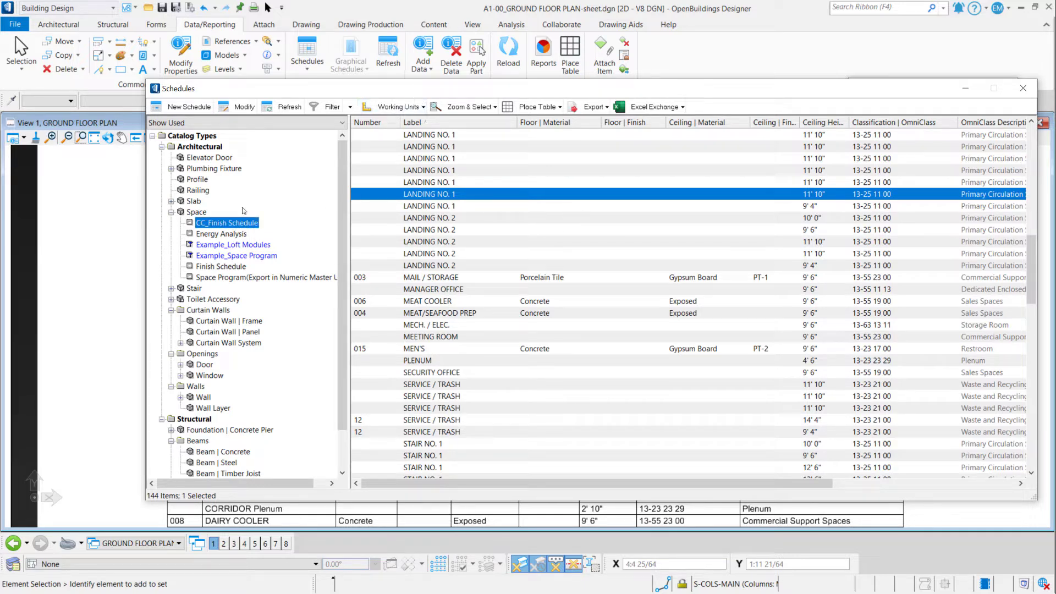
Open the CC_Finish Schedule's filters and add a criterion on the Label property
right_click(227, 222)
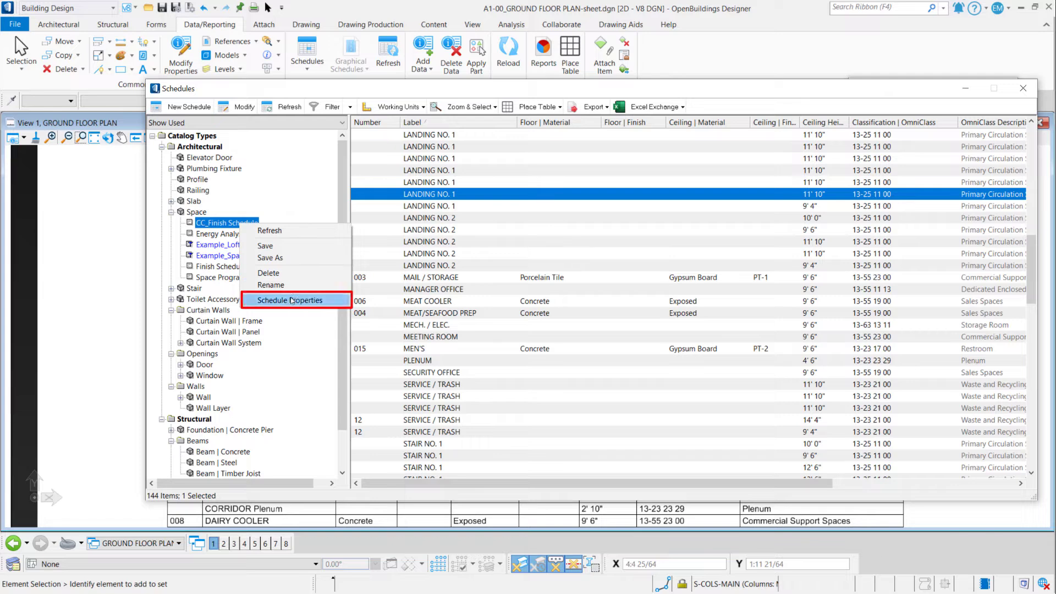
click(290, 300)
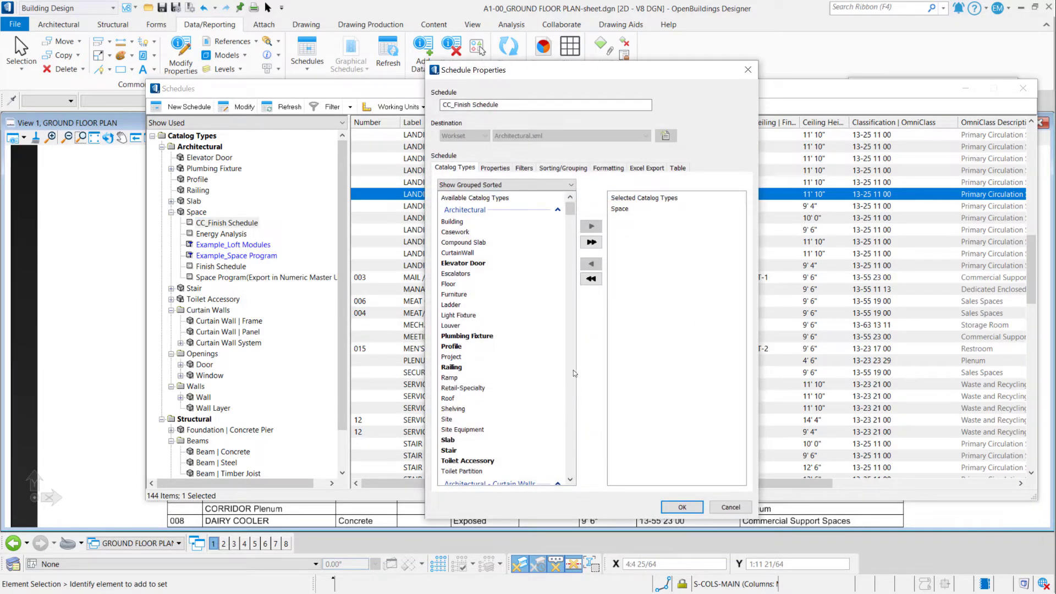
click(524, 168)
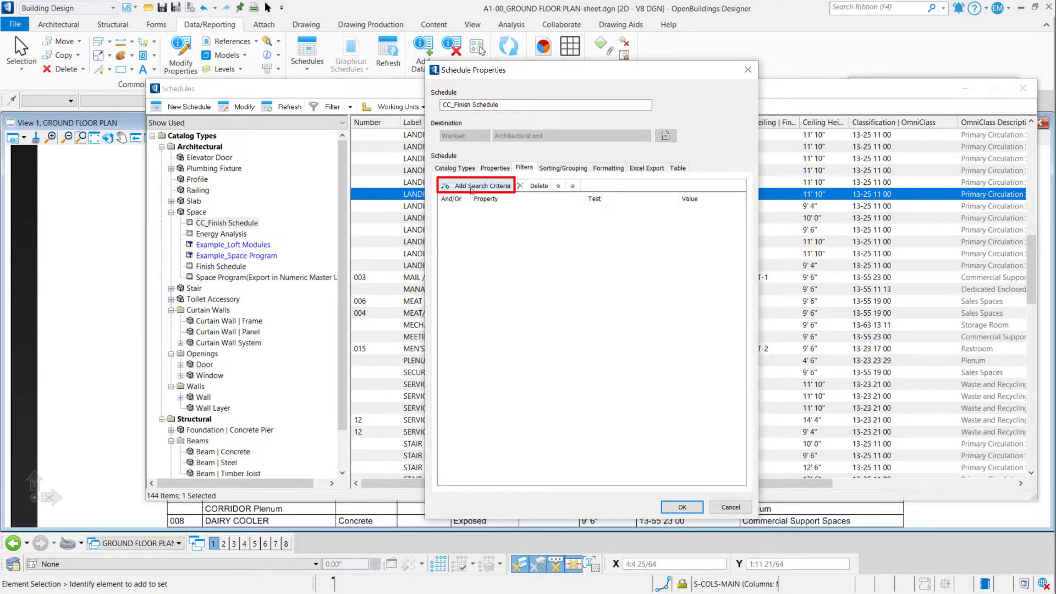
click(477, 185)
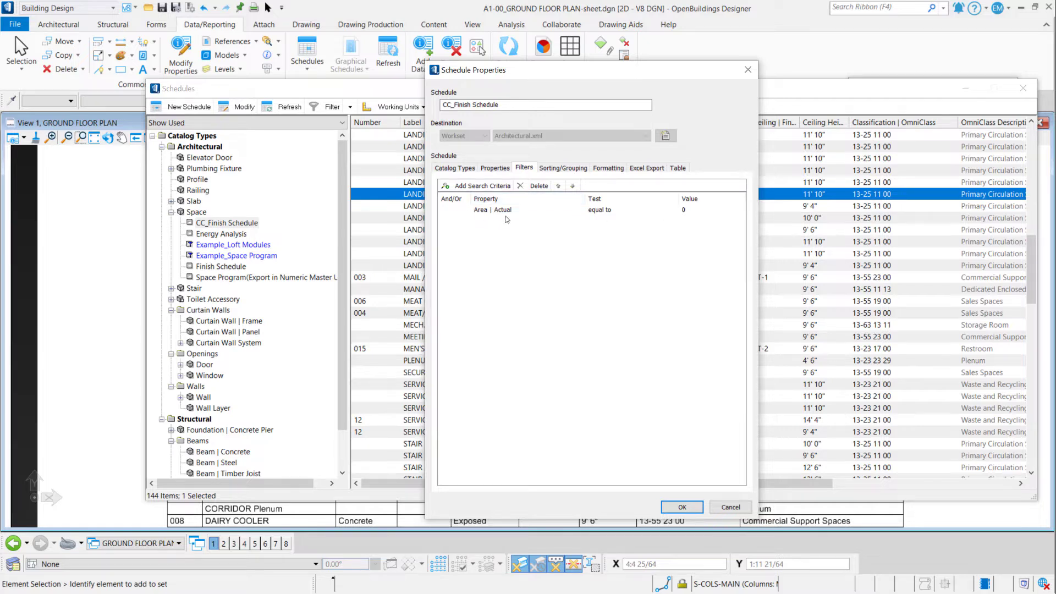
mouse_move(495, 214)
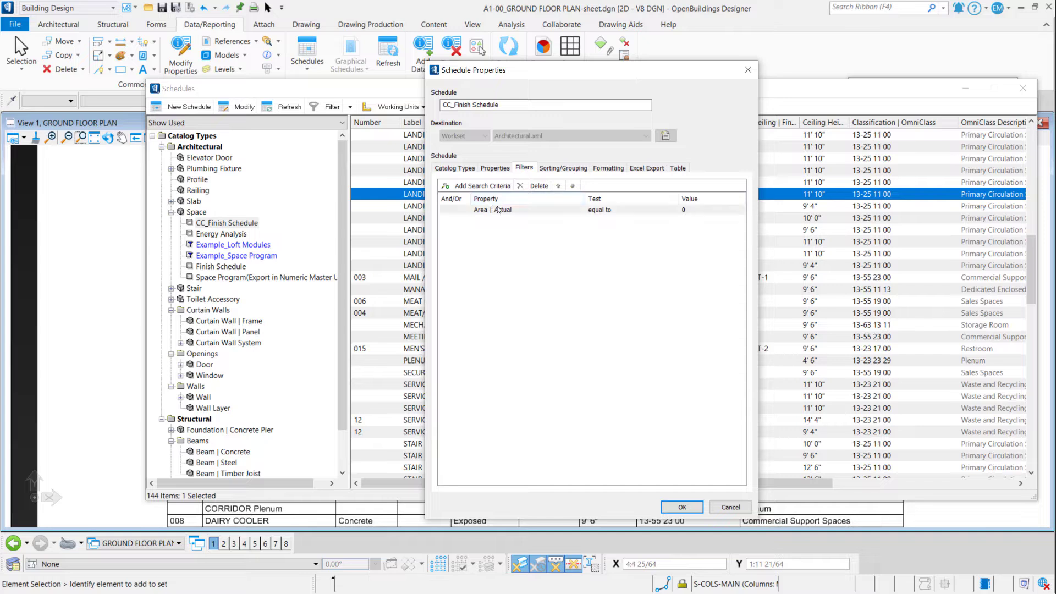
click(498, 210)
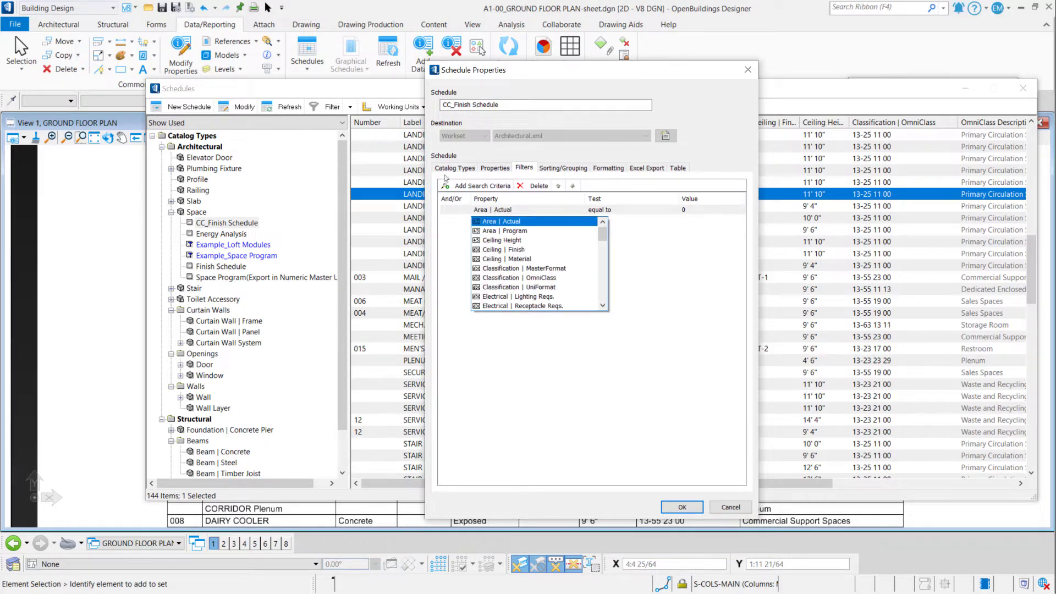
click(503, 230)
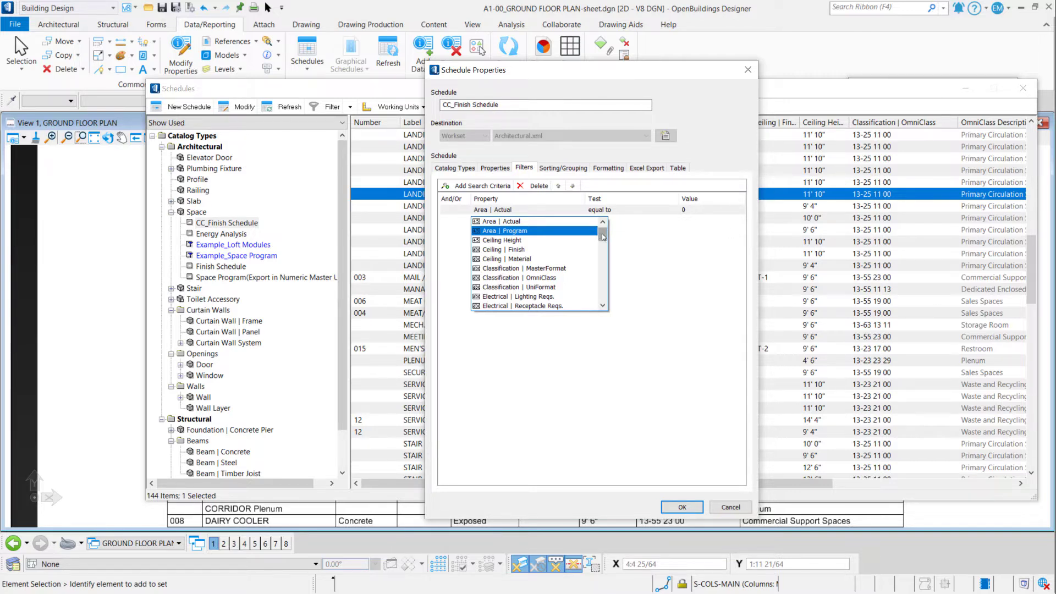
scroll(down, 3)
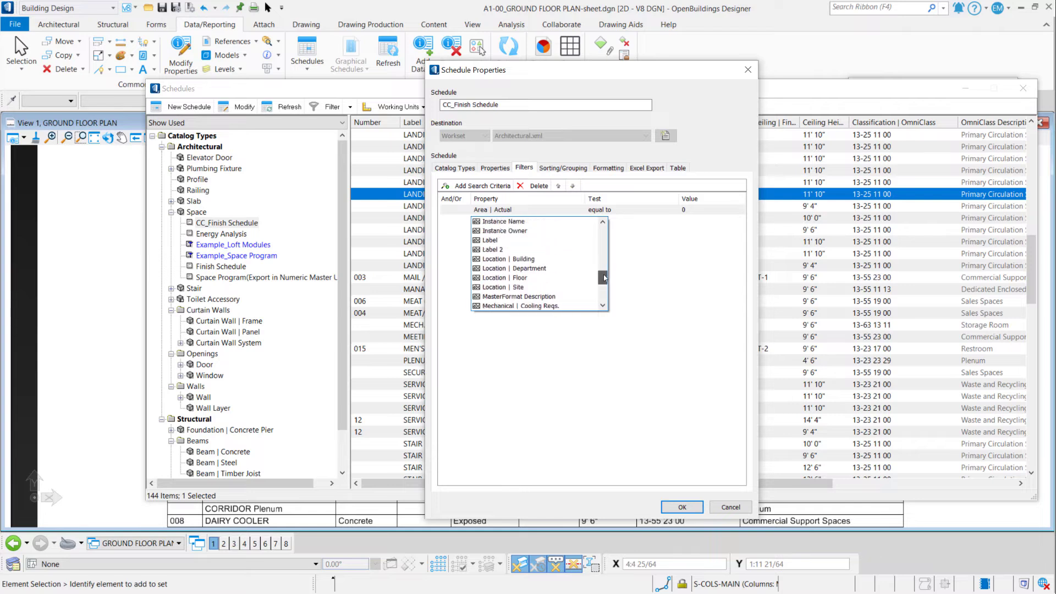
click(490, 259)
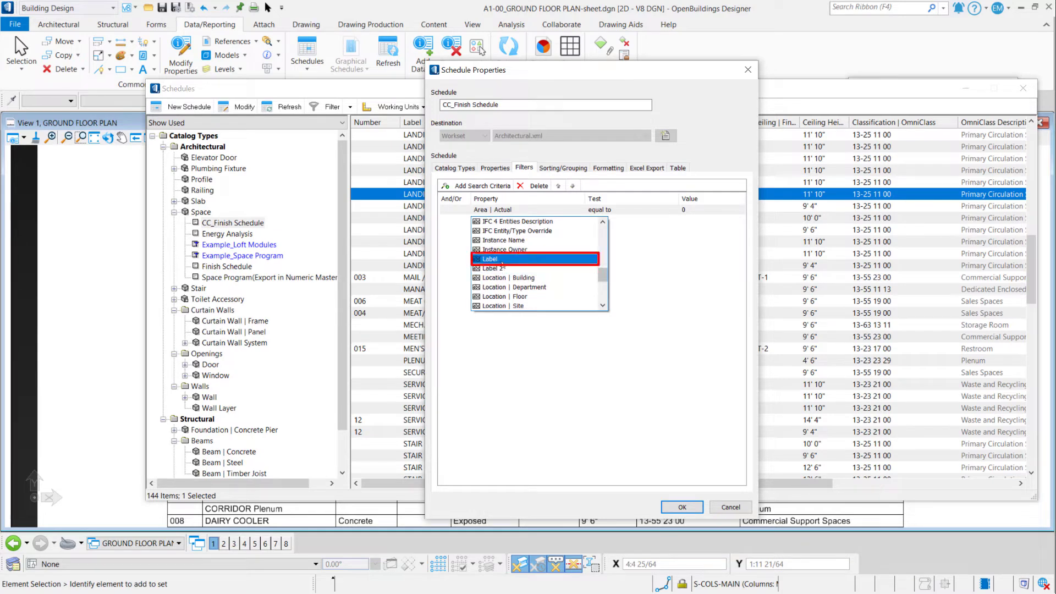
click(489, 259)
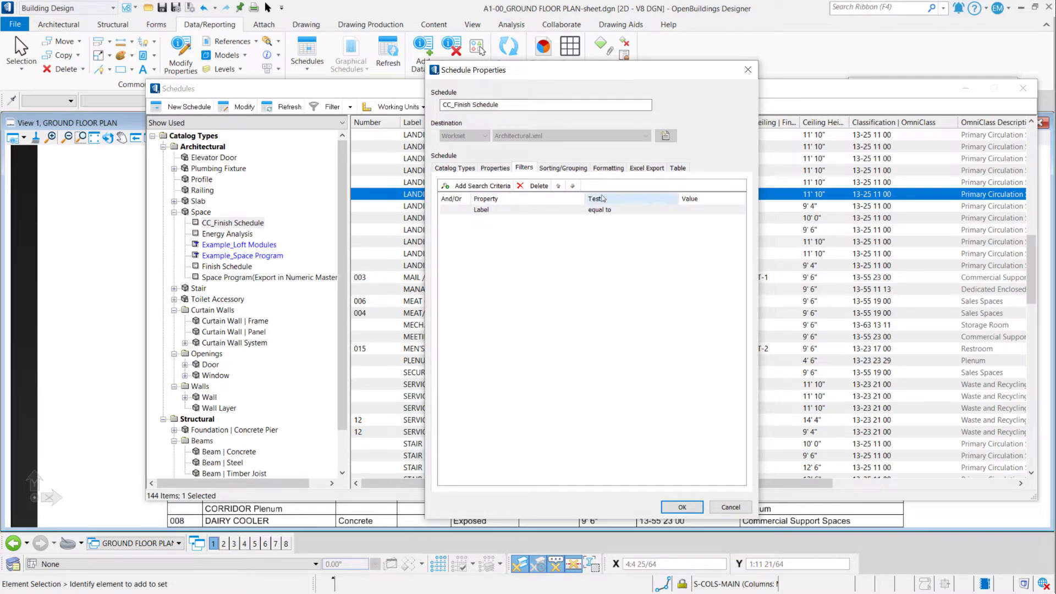
Set the Label criterion to 'not equal to' ELEC
click(600, 210)
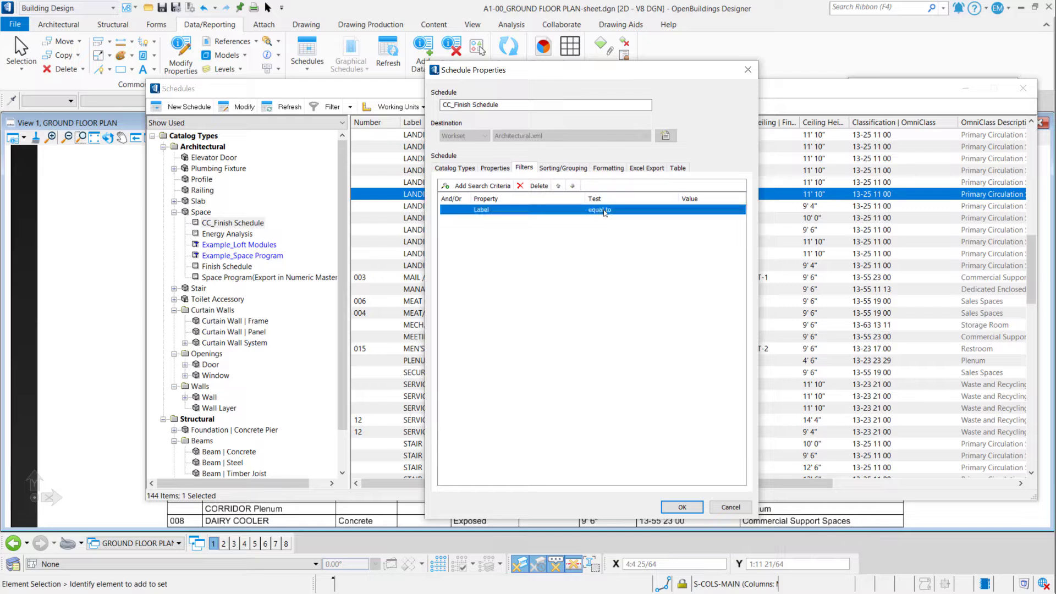
click(599, 209)
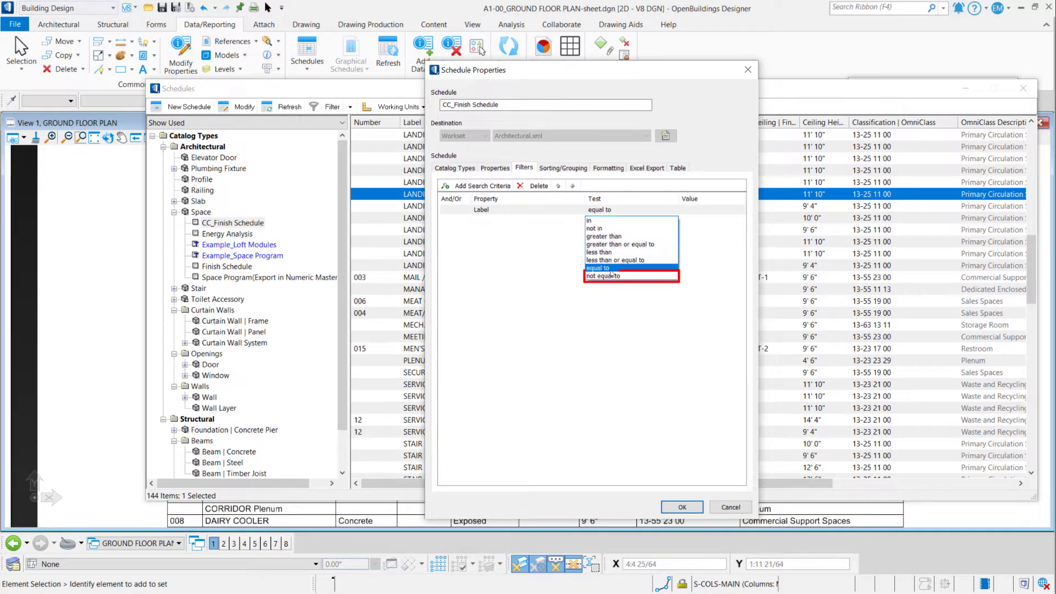
click(603, 276)
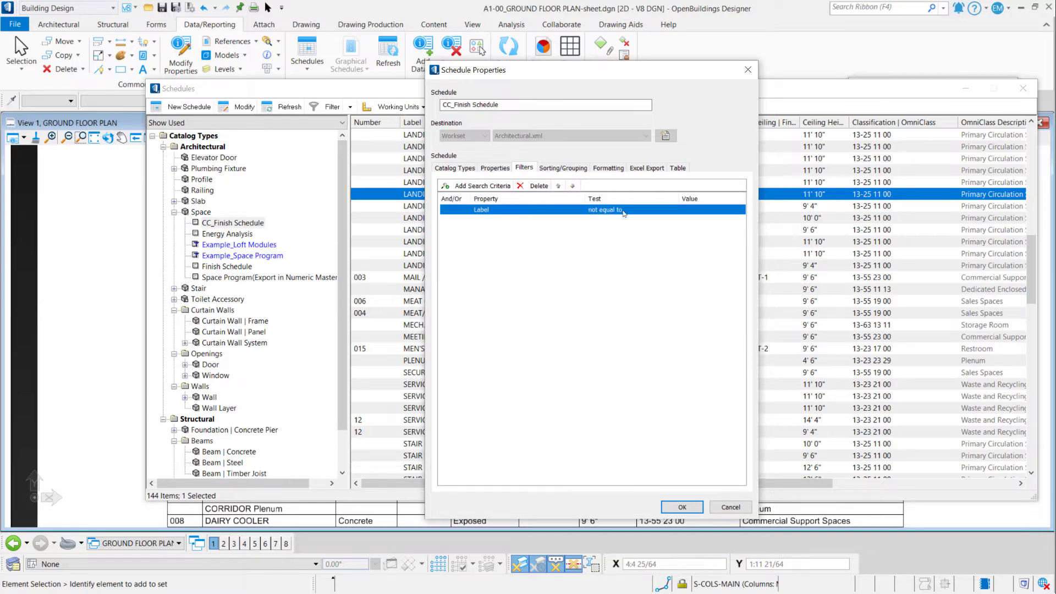
click(713, 210)
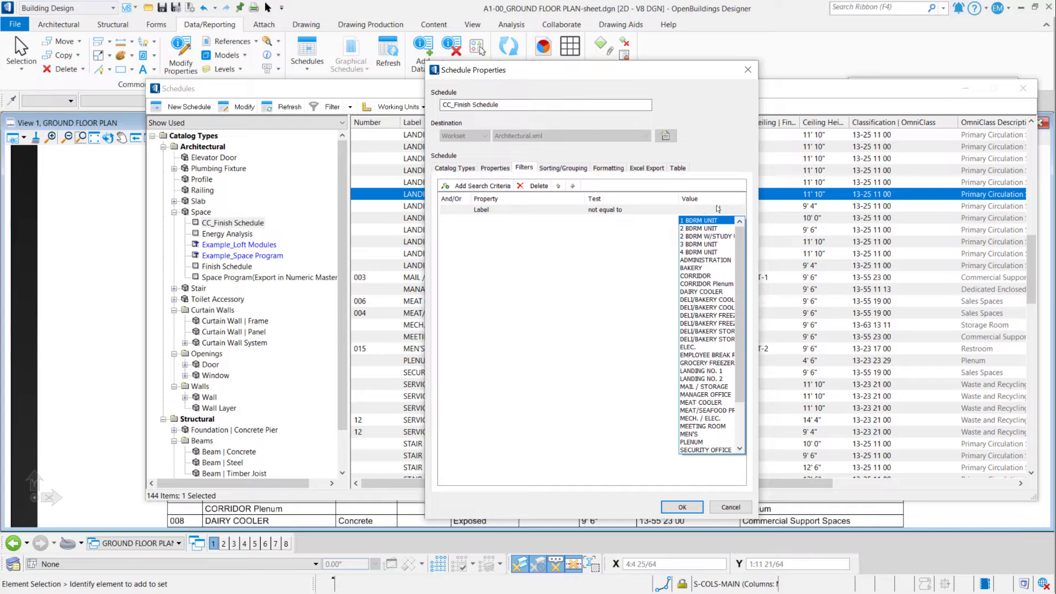
mouse_move(715, 209)
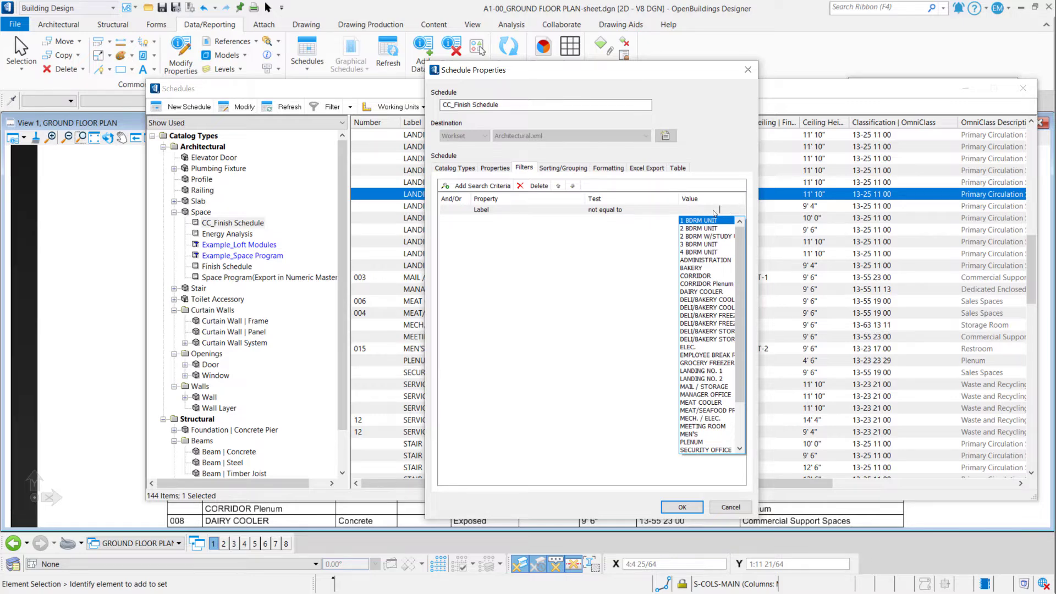
click(699, 228)
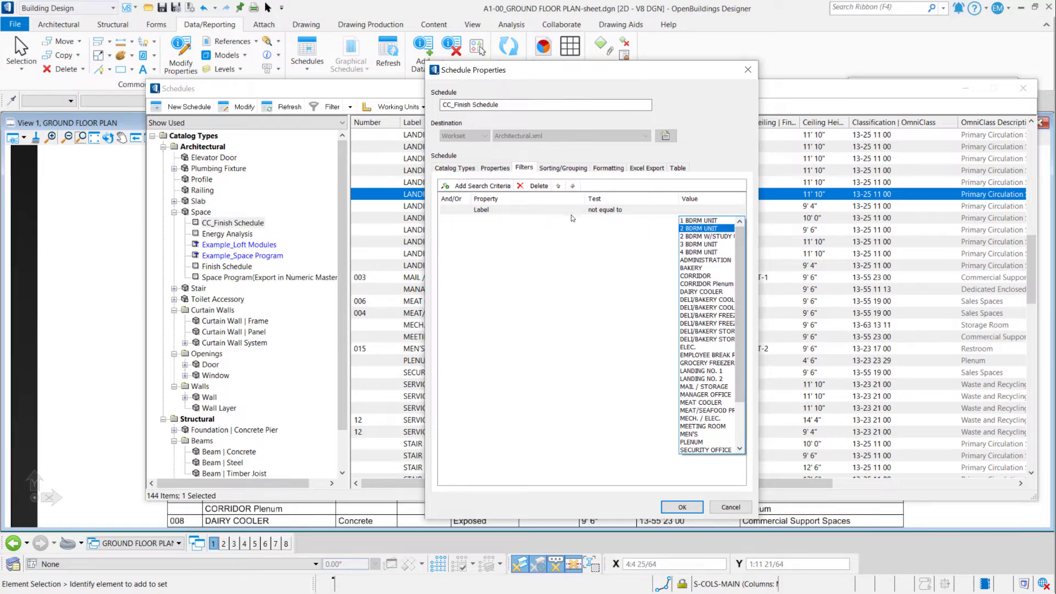
scroll(down, 3)
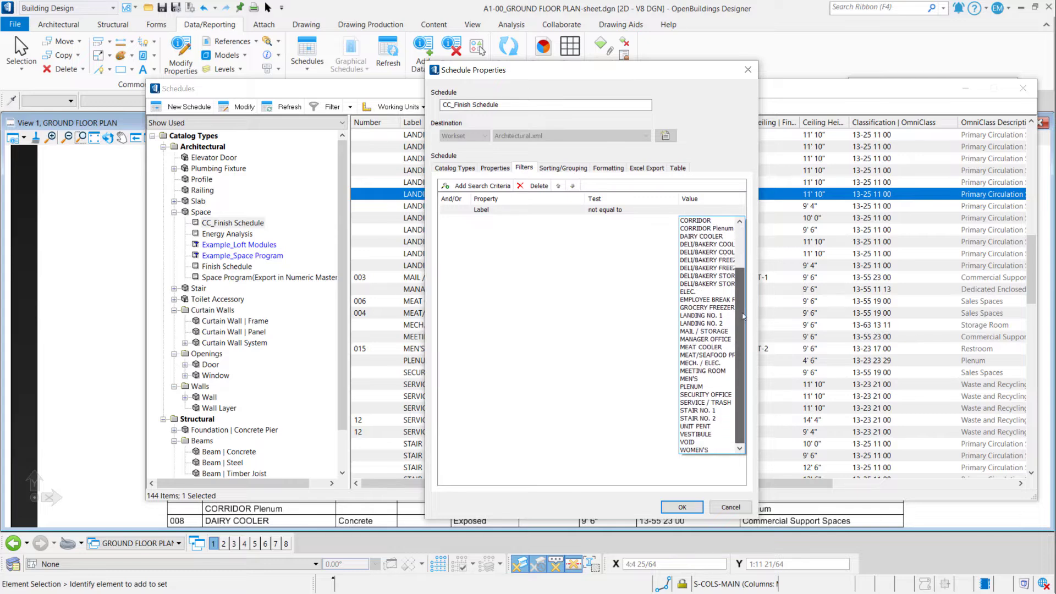
click(702, 291)
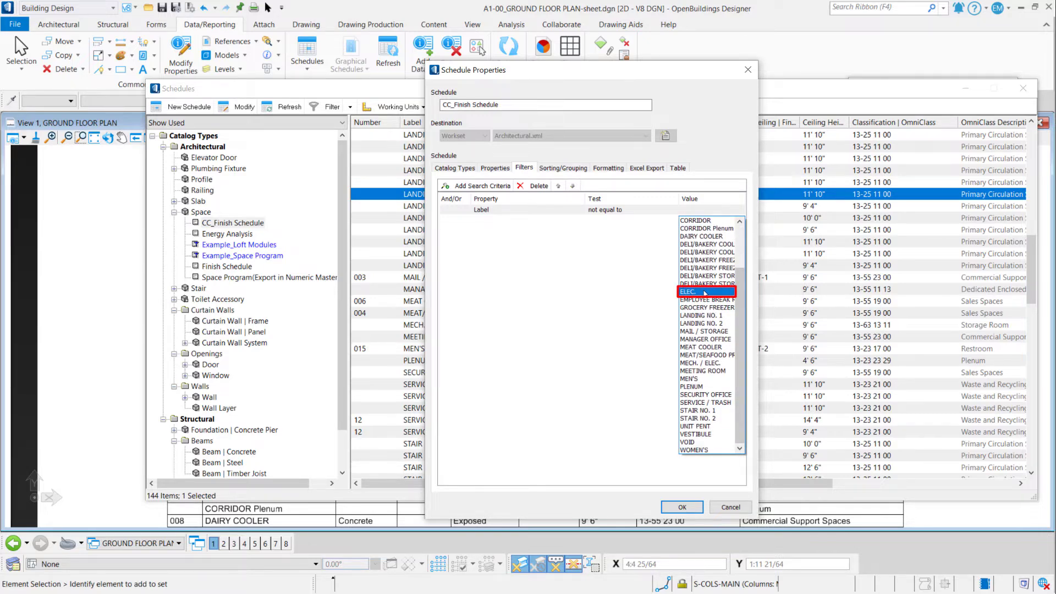
click(705, 291)
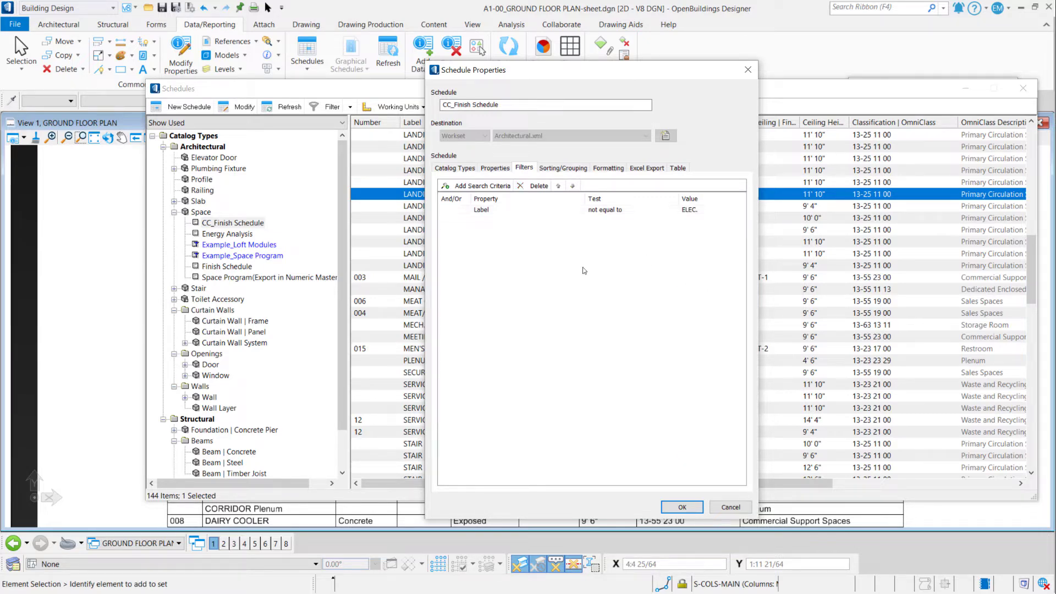
Add a criterion excluding Classification | OmniClass value 13-25 11 00
click(480, 185)
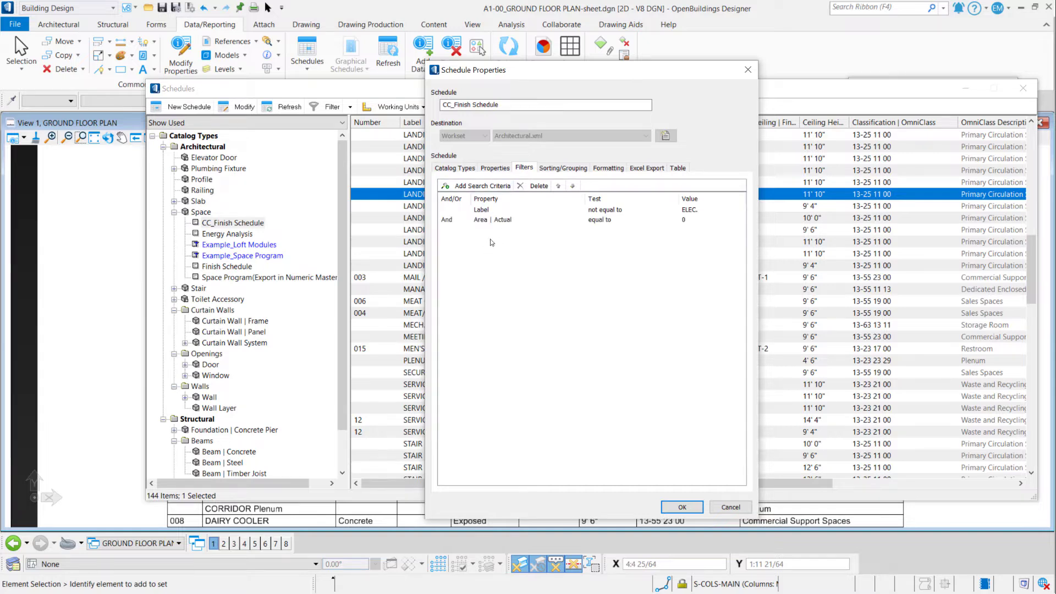
click(579, 219)
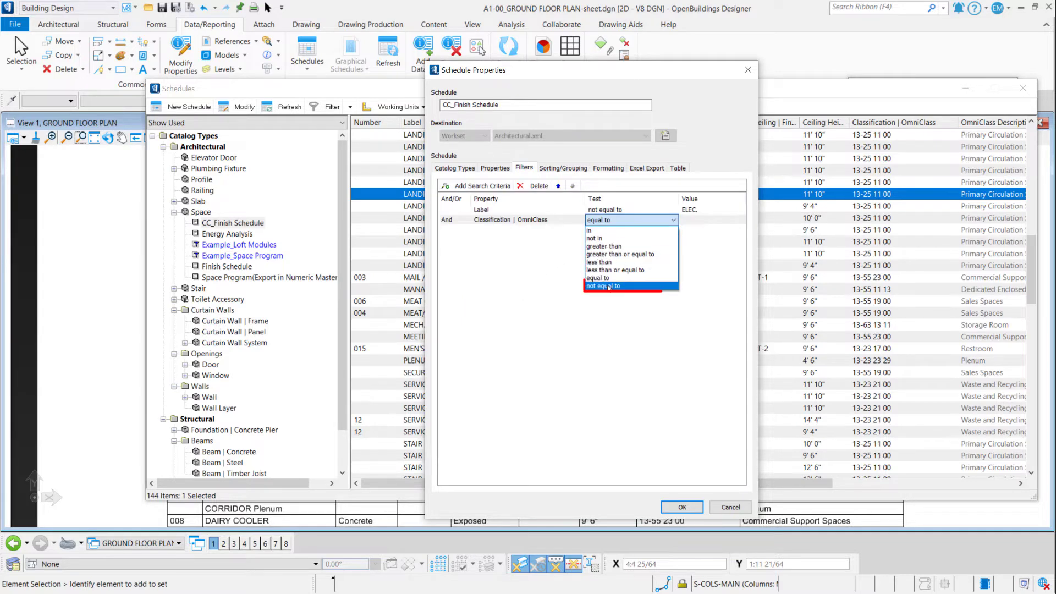
click(603, 286)
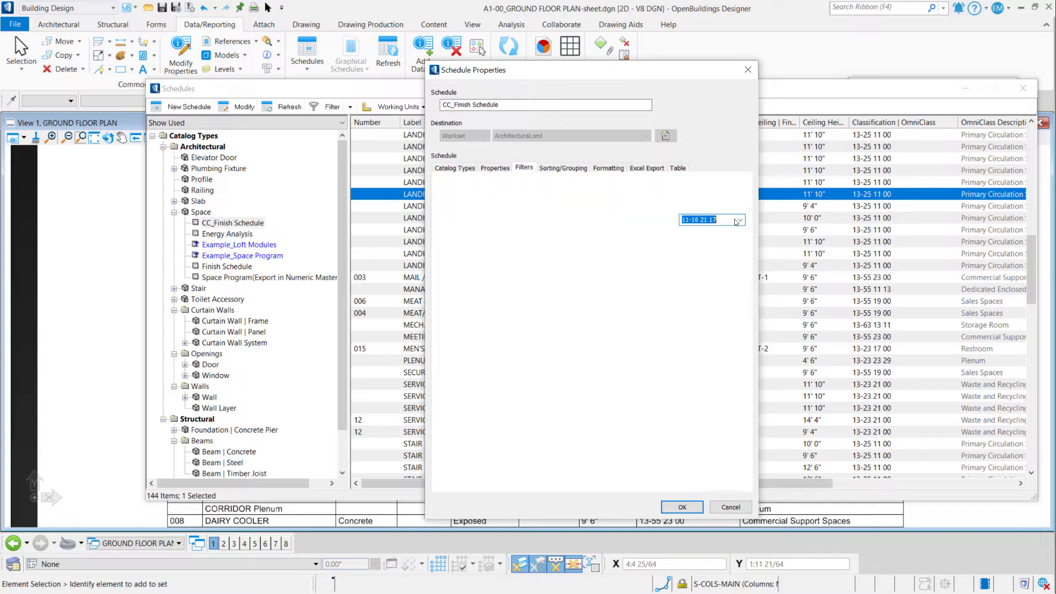
click(739, 219)
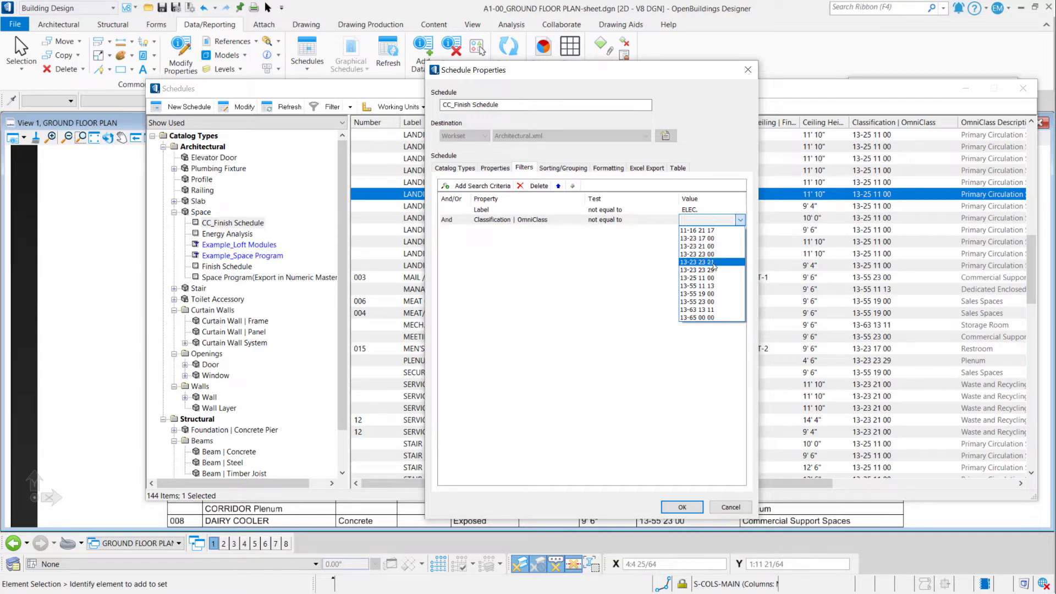
click(696, 278)
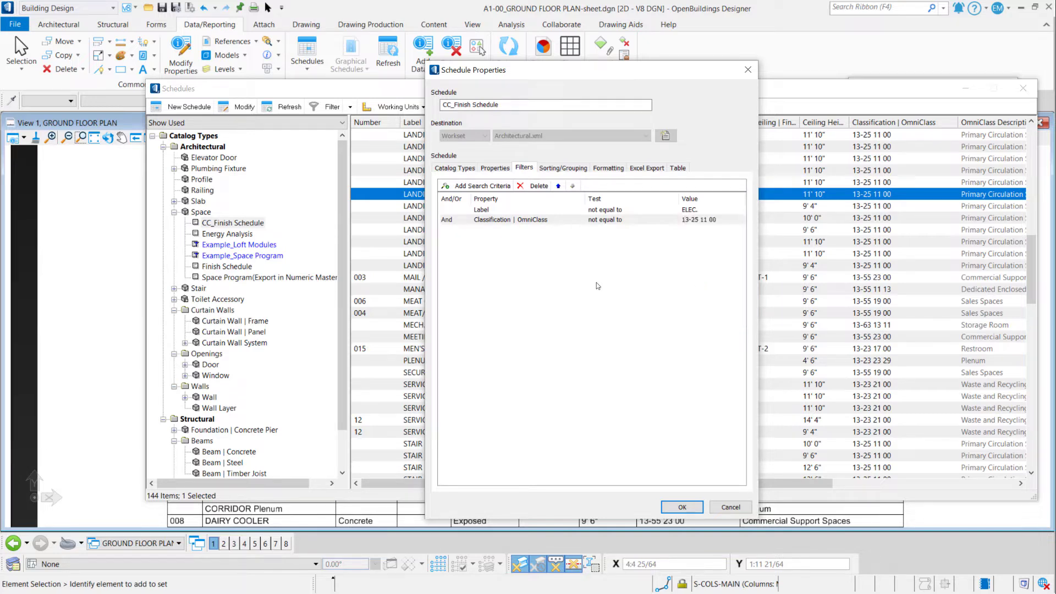
Add a third criterion excluding OmniClass classification 13-23 23 21
click(482, 185)
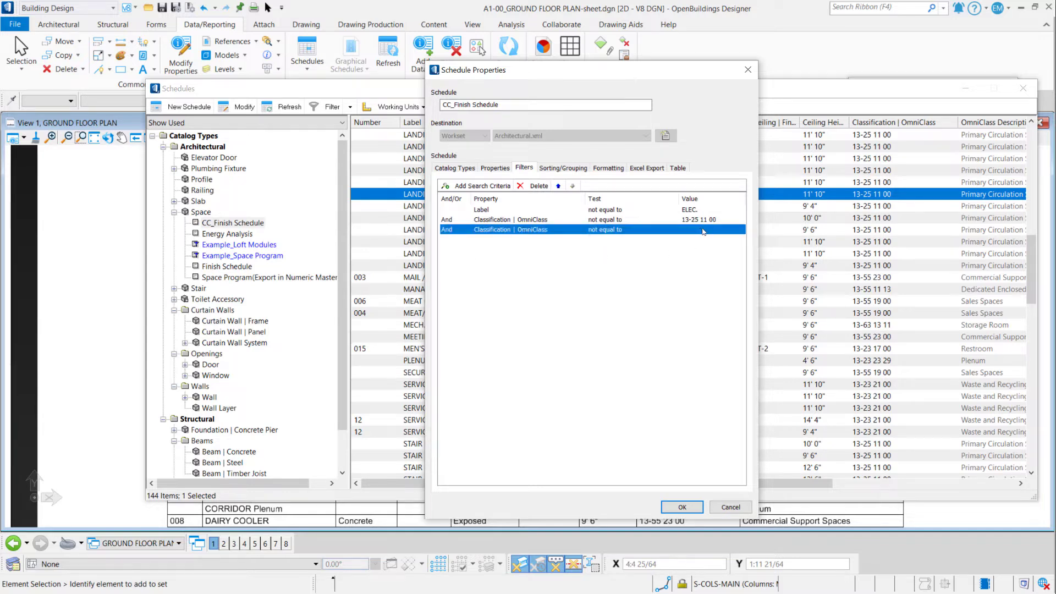
click(739, 230)
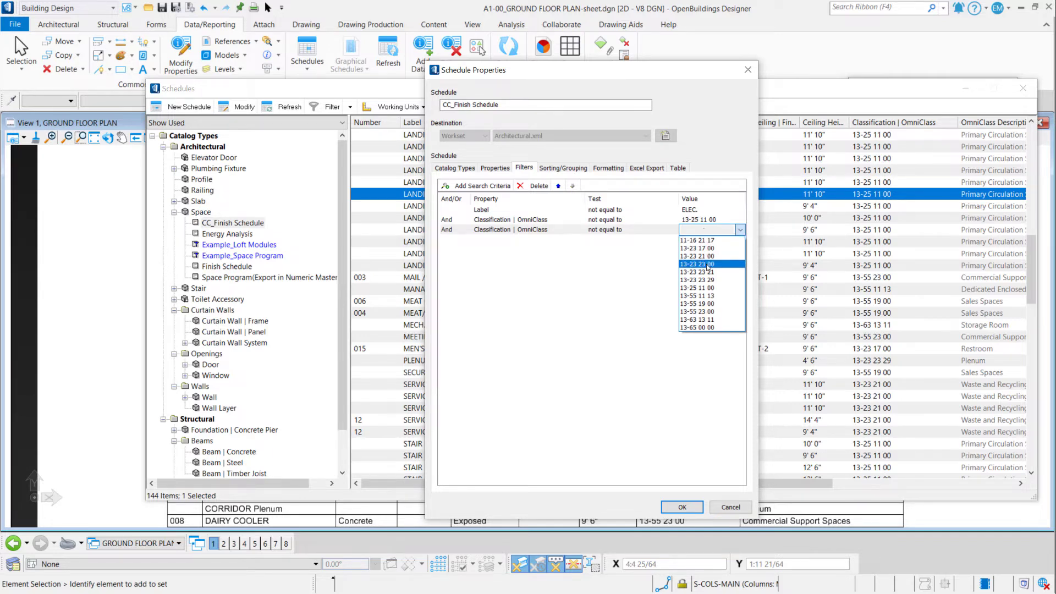
click(697, 240)
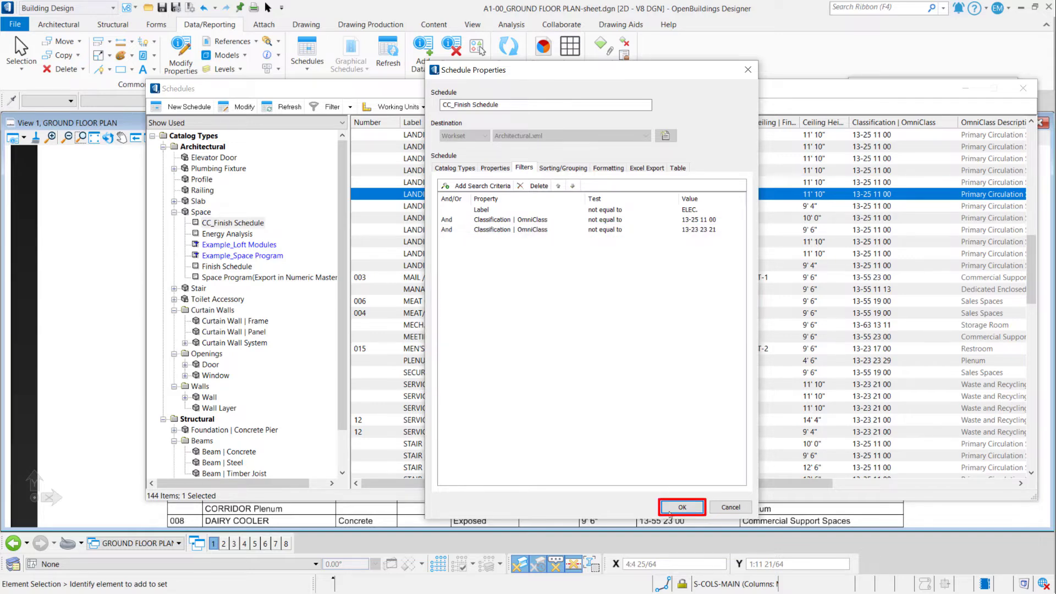
Apply the filters and scroll through the 50 filtered schedule items
click(682, 507)
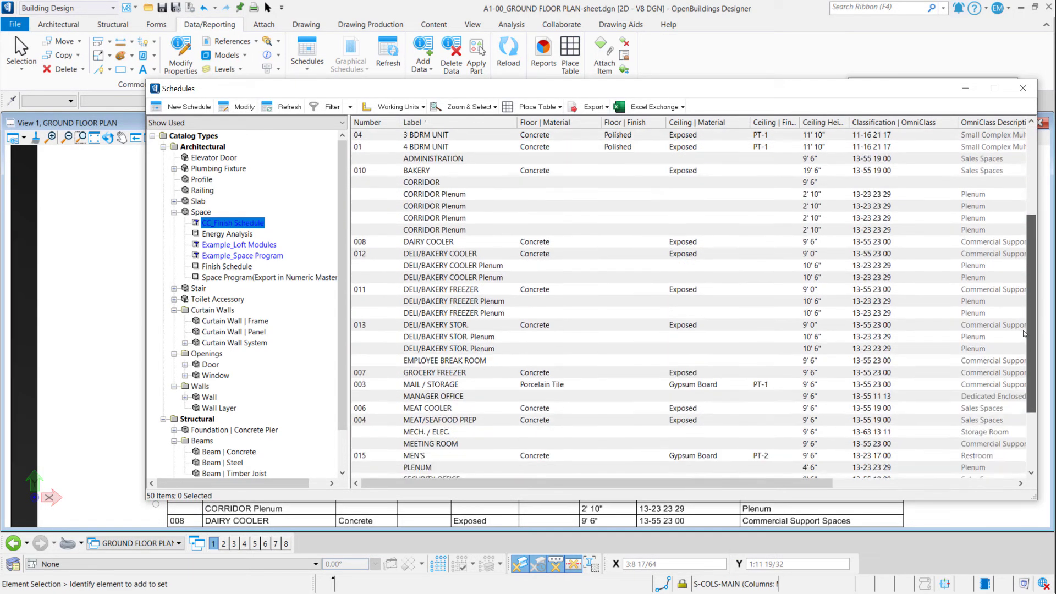
scroll(down, 3)
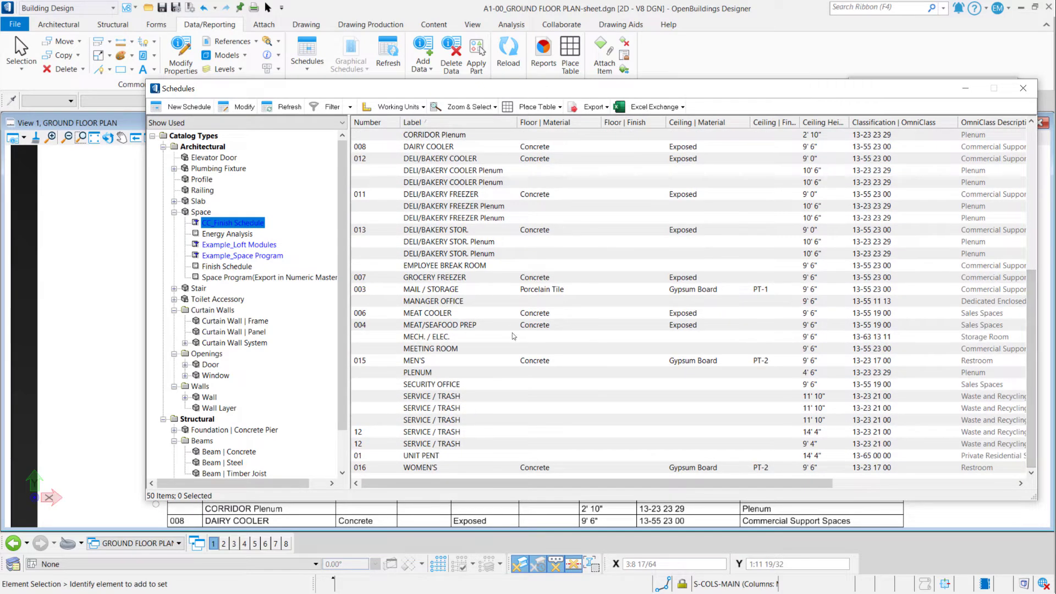
mouse_move(488, 331)
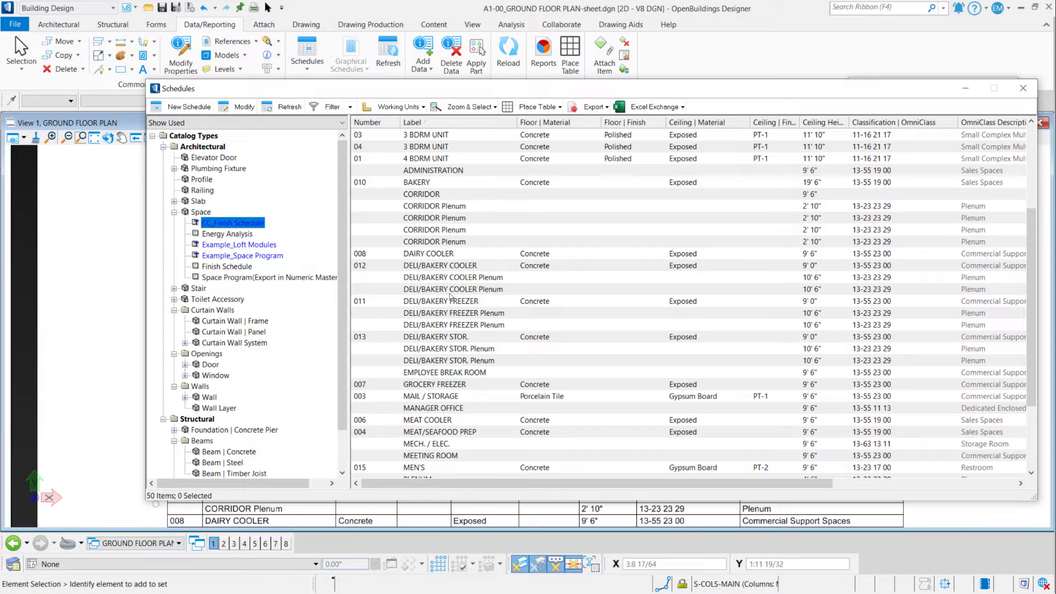
mouse_move(509, 433)
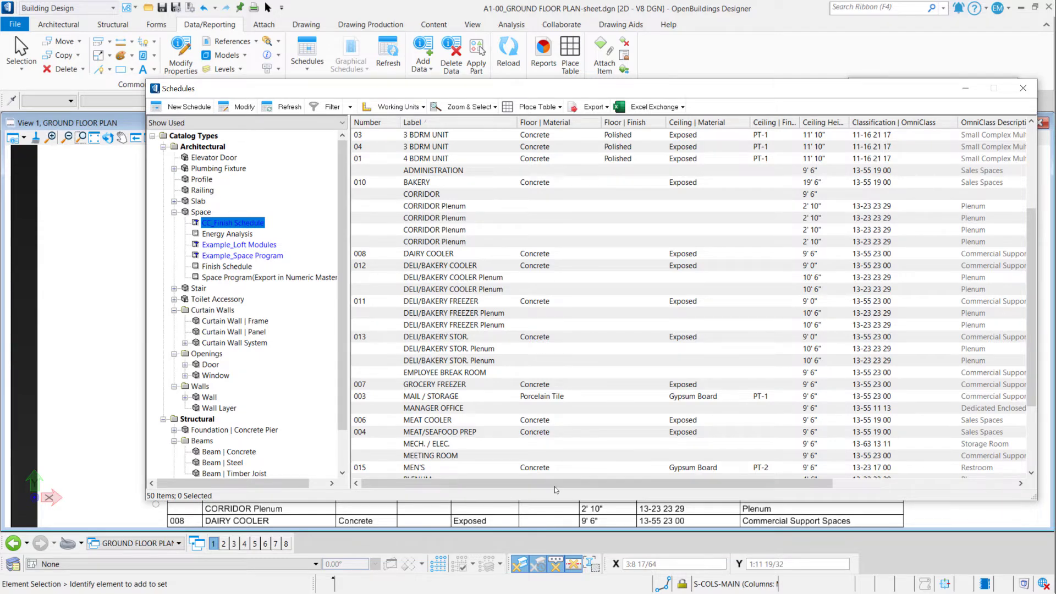
scroll(right, 3)
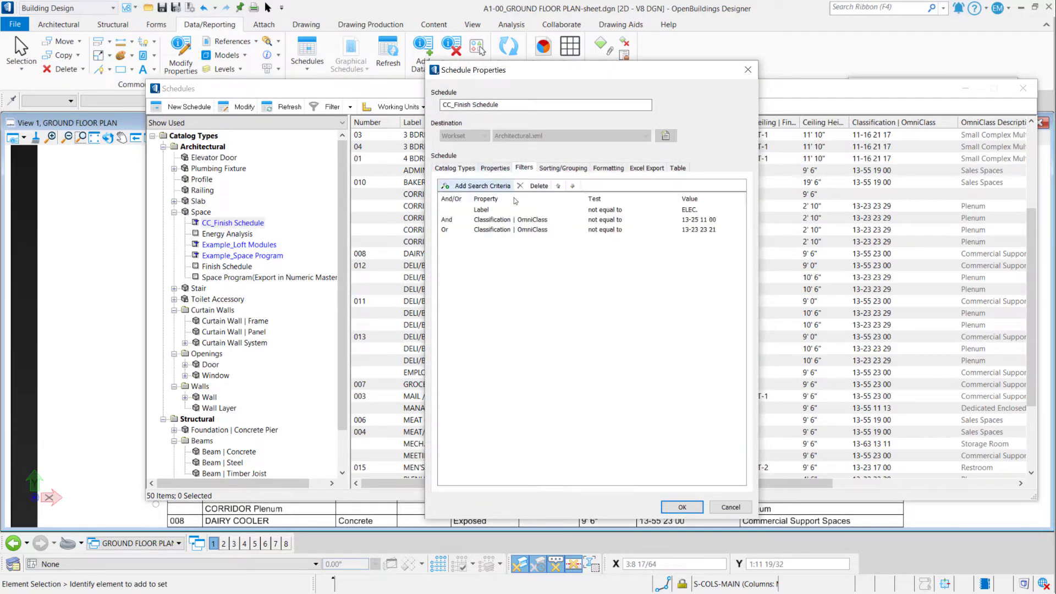
mouse_move(500, 202)
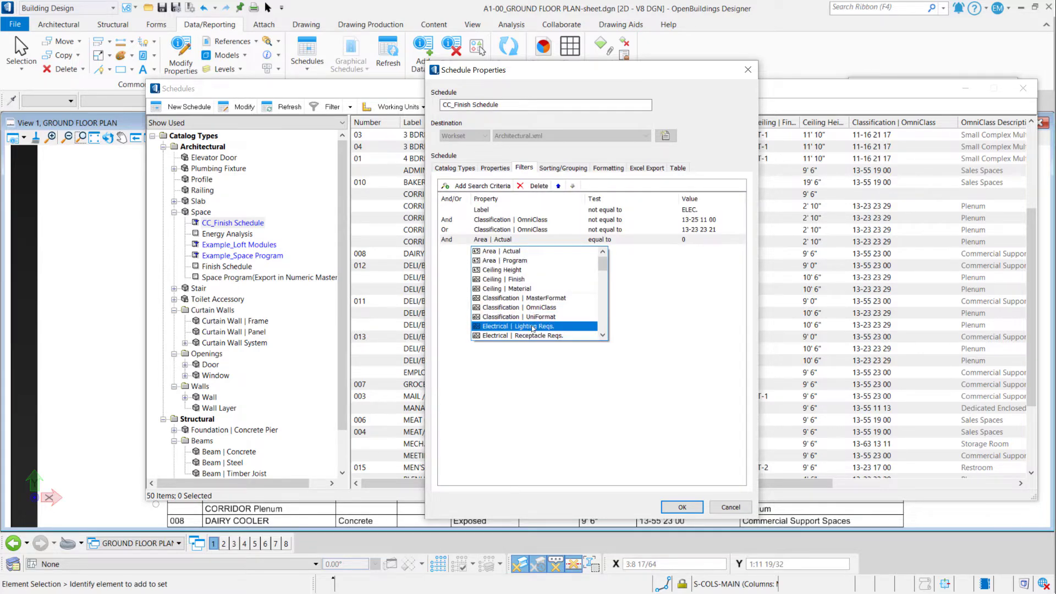
Add an OmniClass Description 'not equal to' Plenum filter, rejoin criteria with And, and apply
scroll(down, 3)
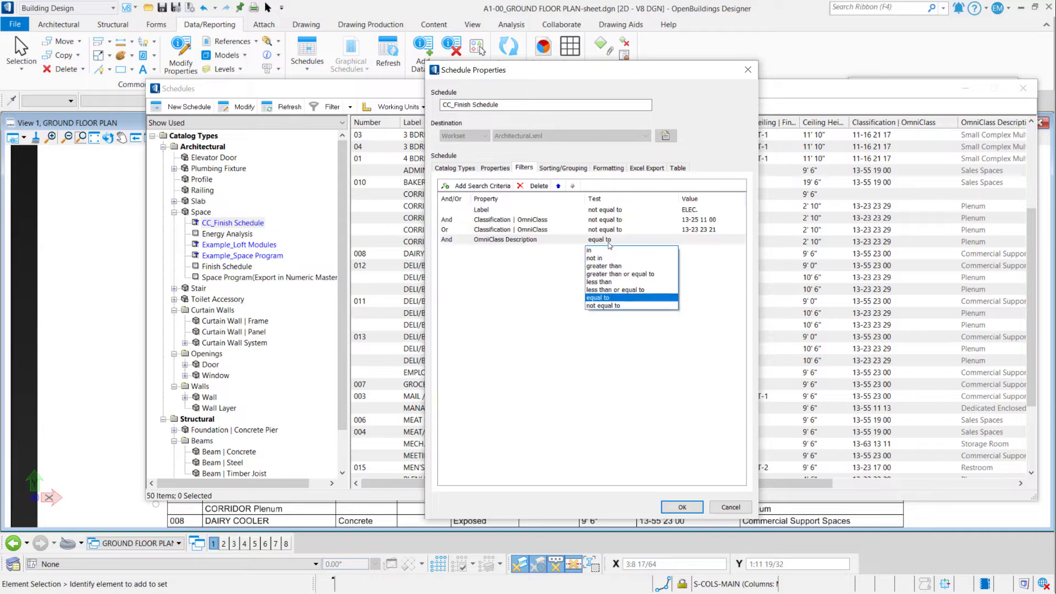
click(603, 305)
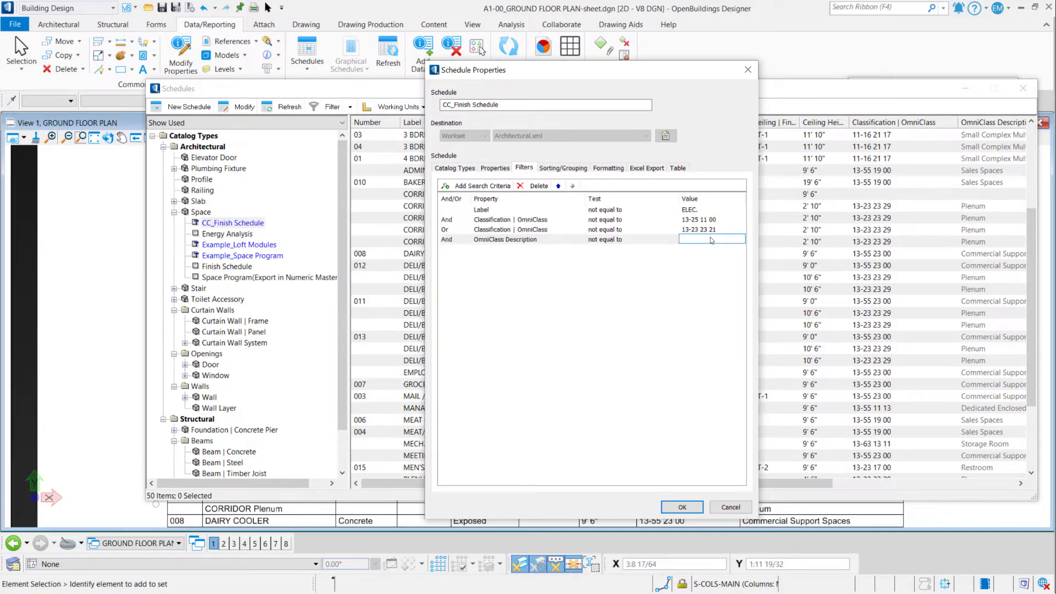
text(Plenum)
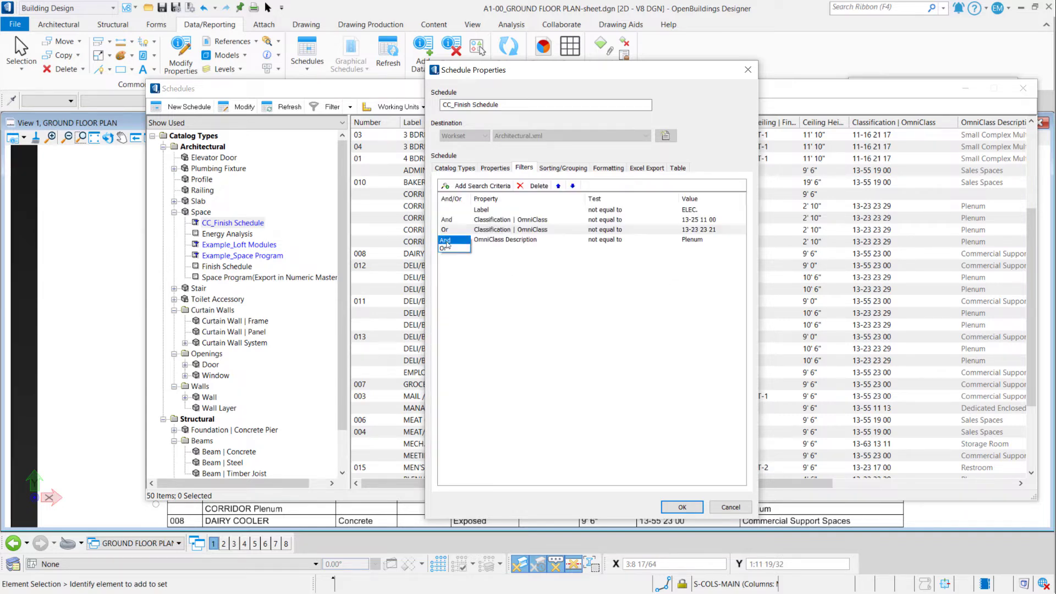
click(445, 240)
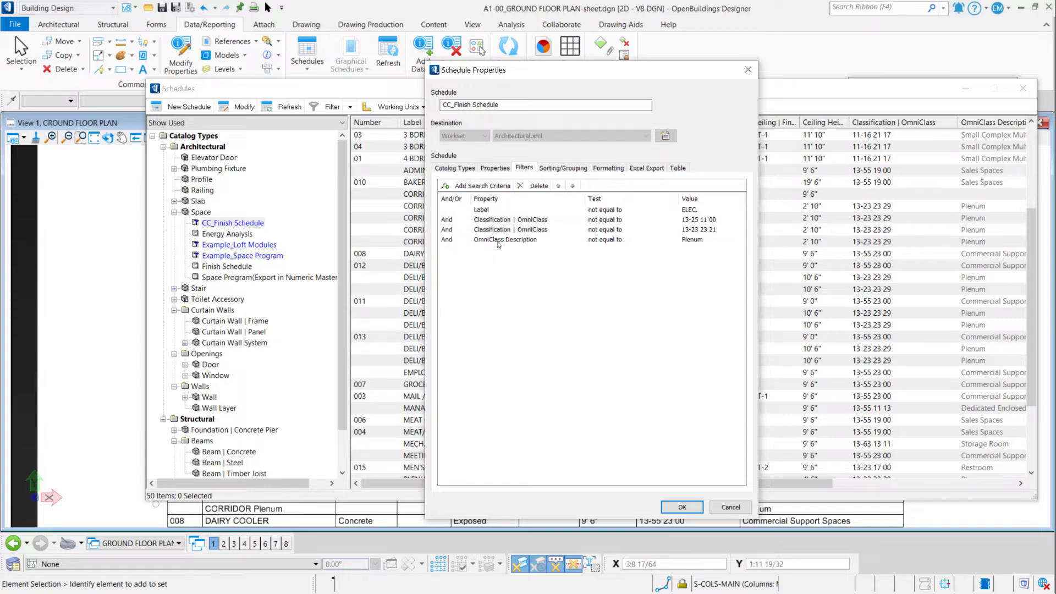
mouse_move(533, 267)
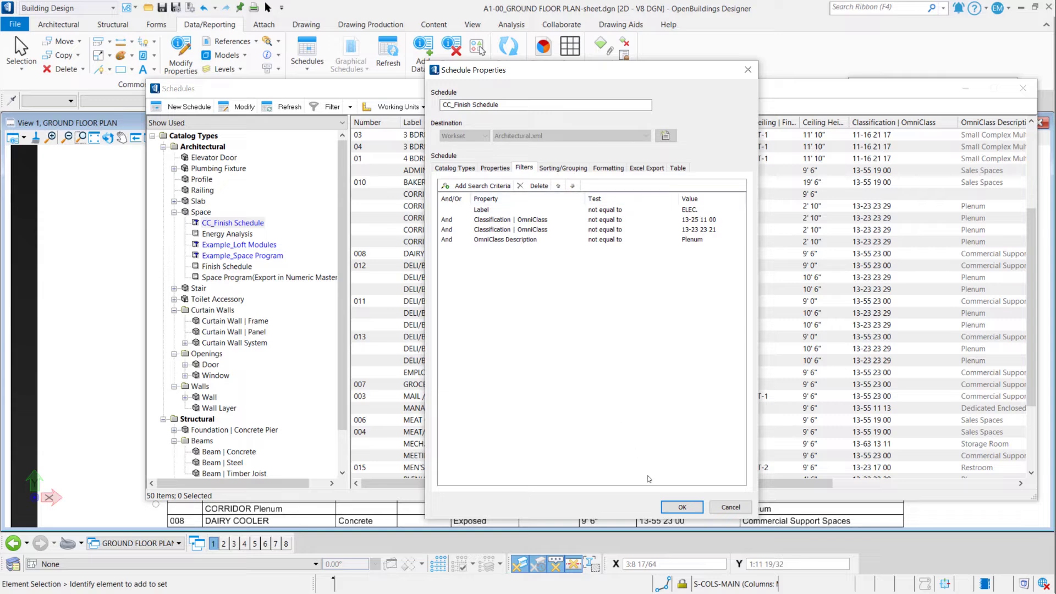
click(682, 507)
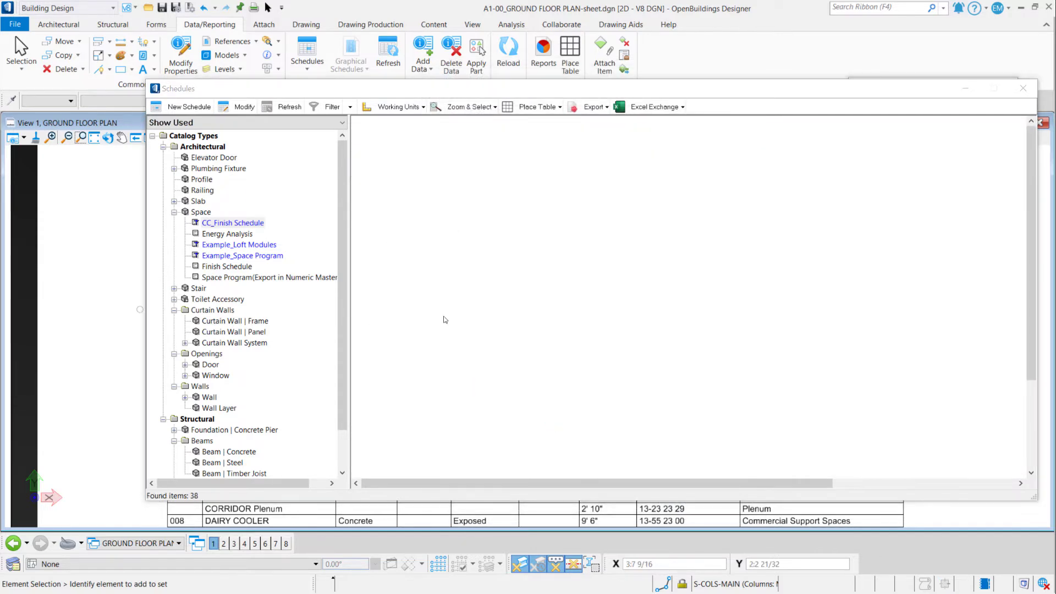
Reload the listing to 39 filtered rows and select CC_Finish Schedule in the catalog
click(233, 223)
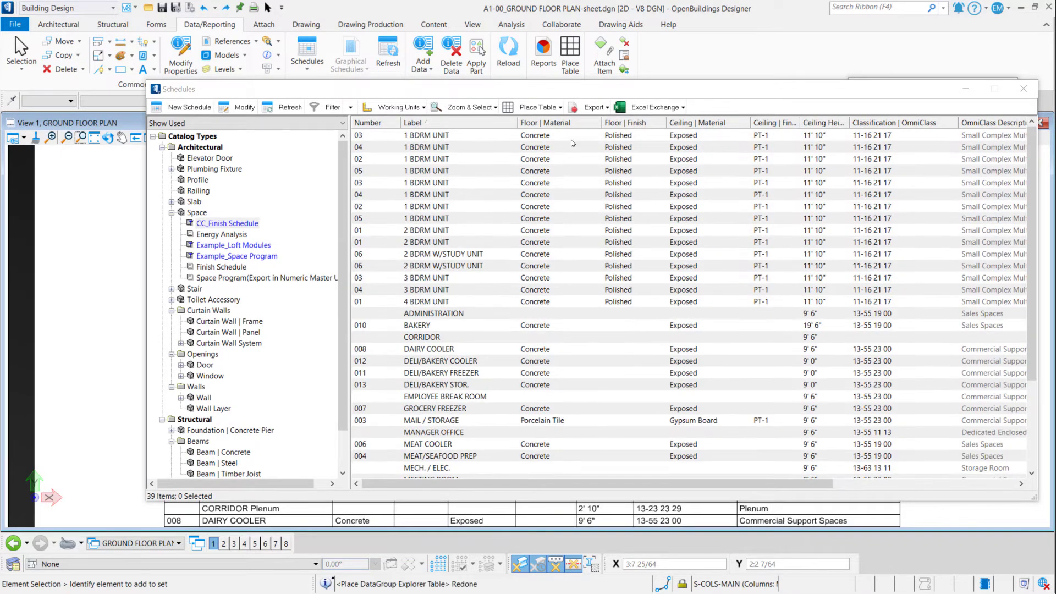
click(212, 223)
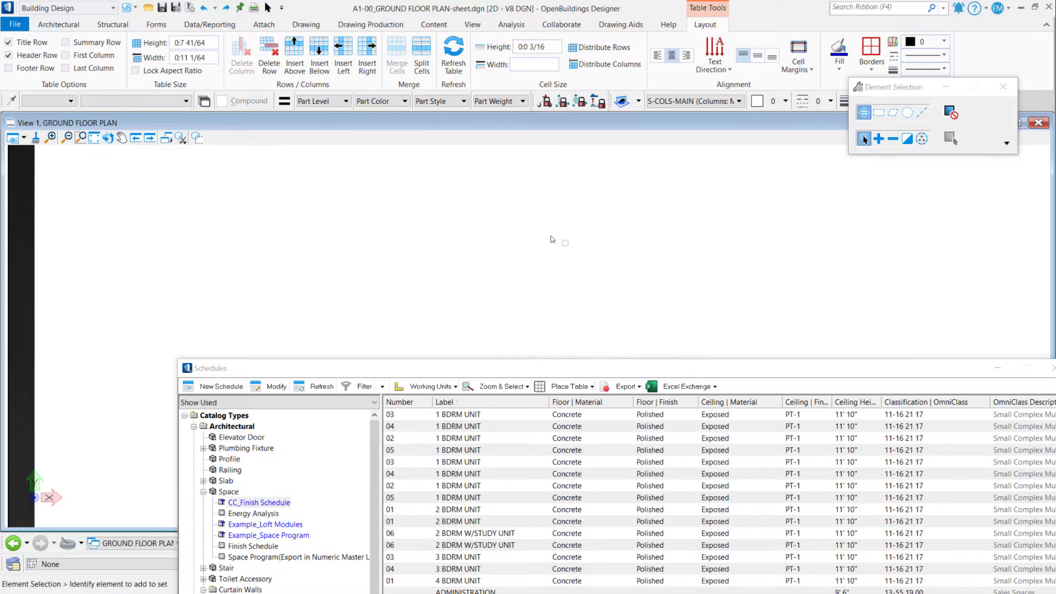
click(209, 24)
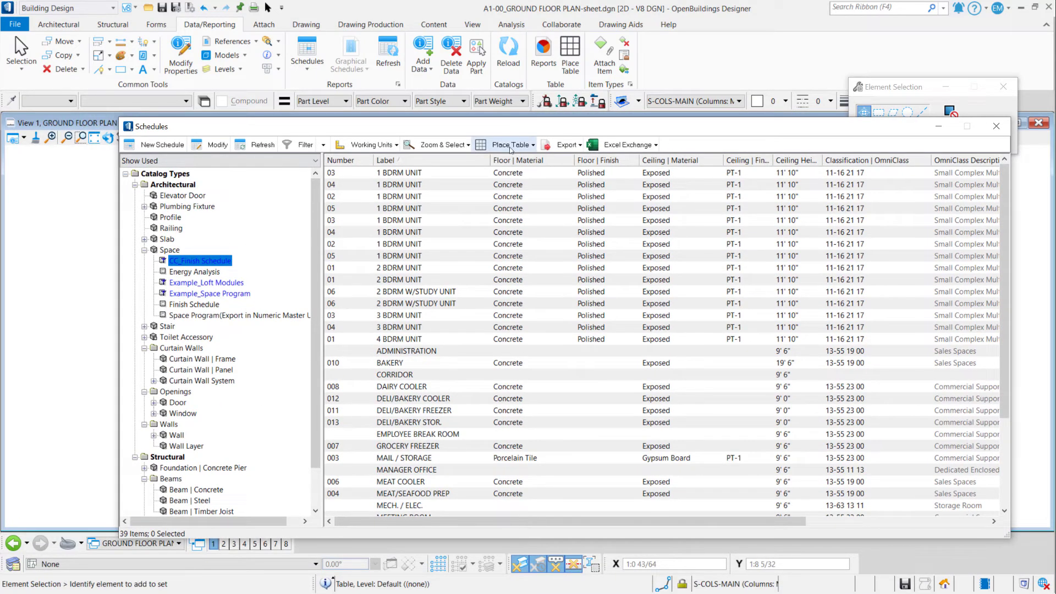
Place a table from the filtered schedule using the Blue Theme Table (Title+Headers) seed
click(512, 145)
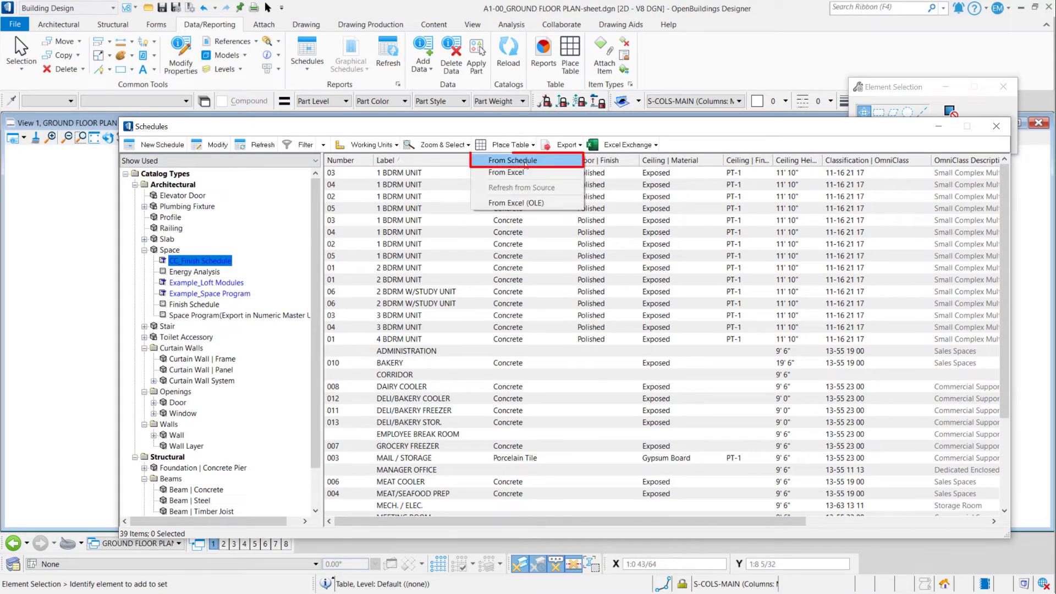
click(512, 161)
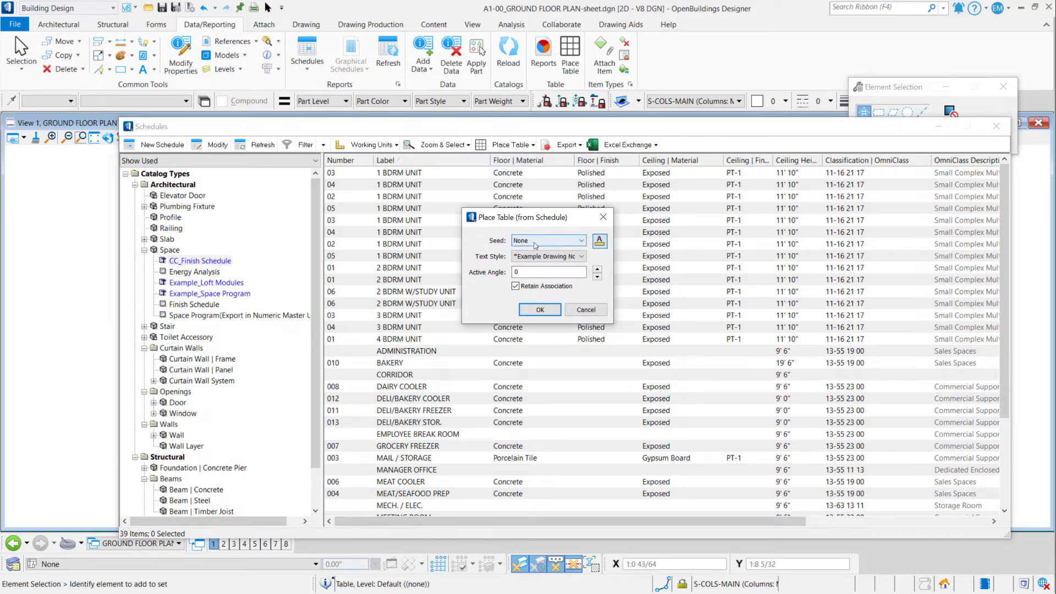
click(581, 240)
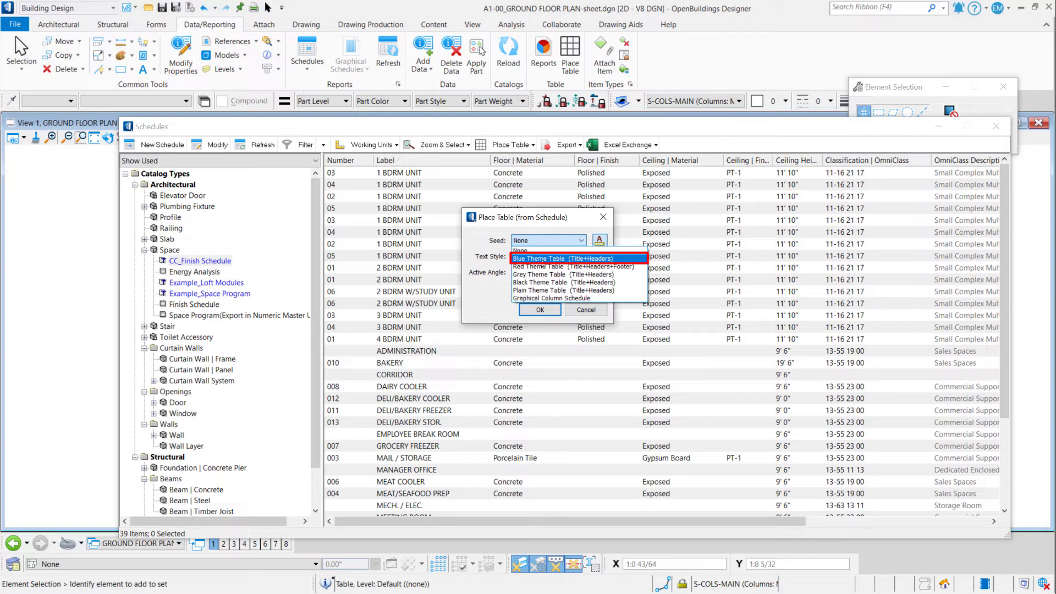
click(562, 258)
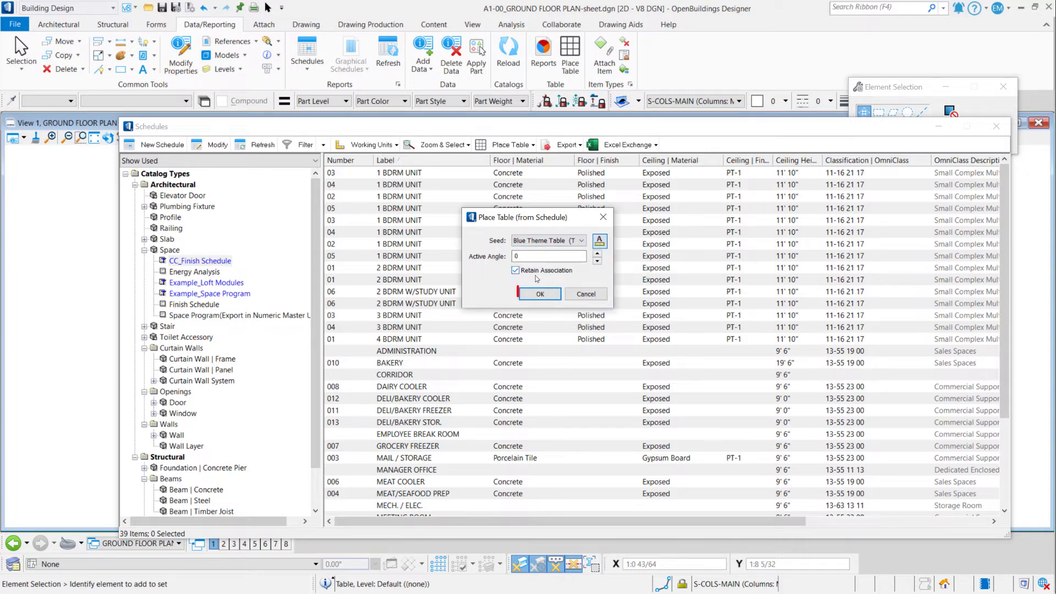
click(540, 294)
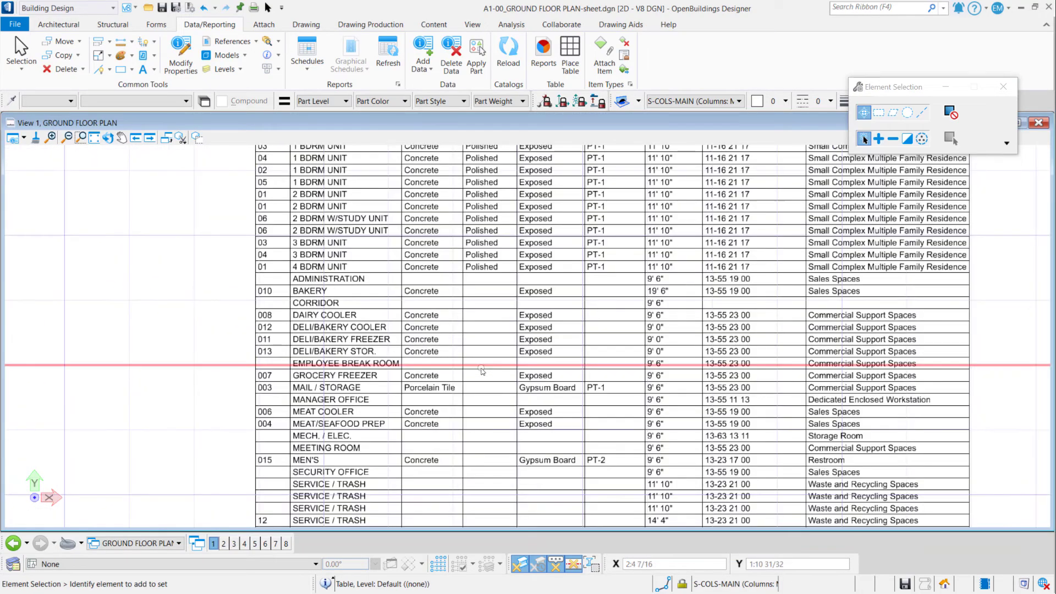
Position the CC_Finish Schedule table on the ground floor plan sheet
scroll(down, 3)
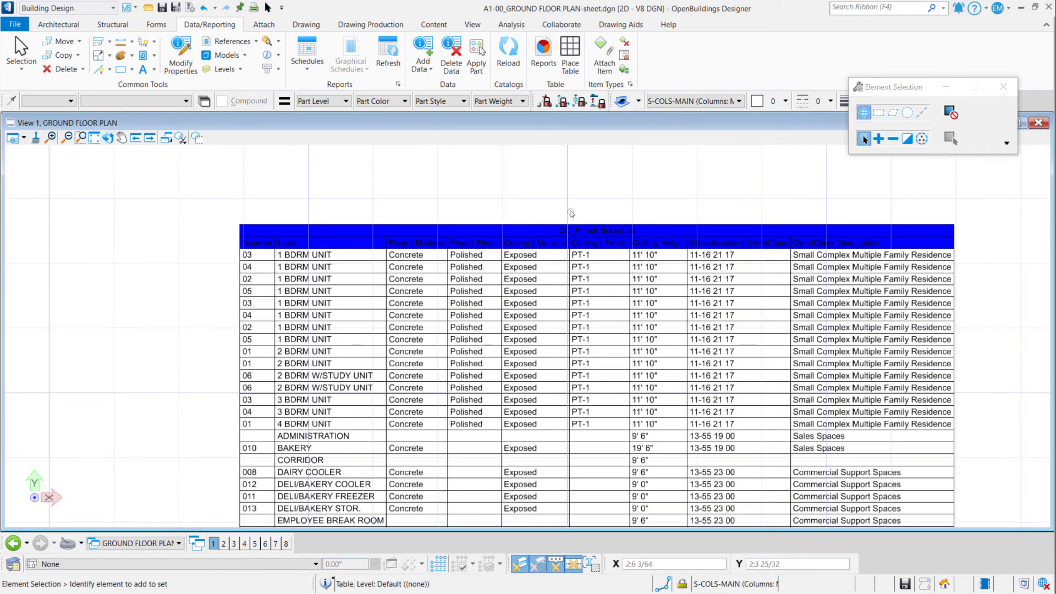
mouse_move(544, 179)
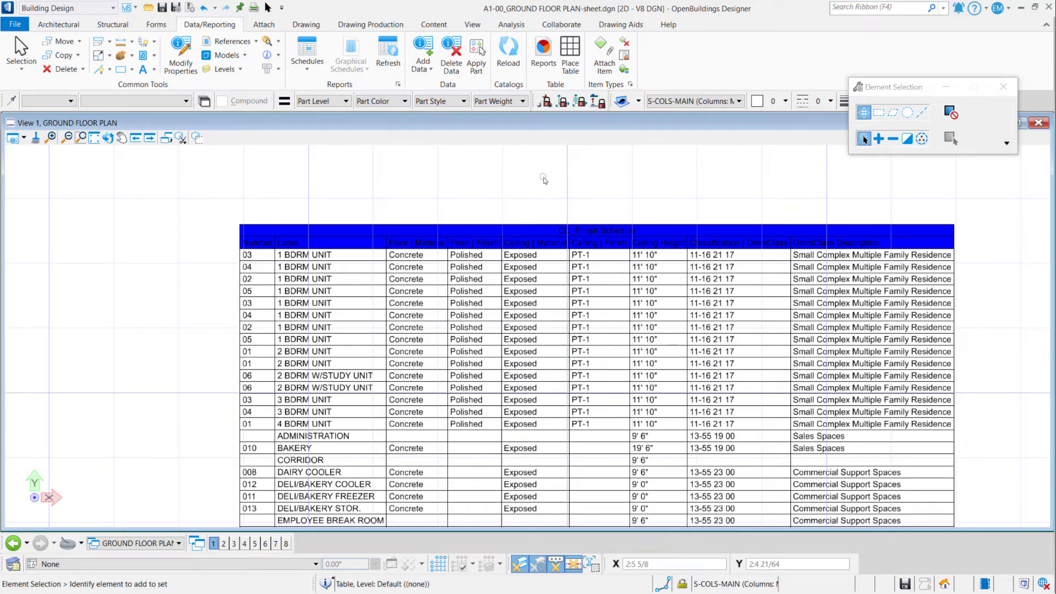
mouse_move(541, 191)
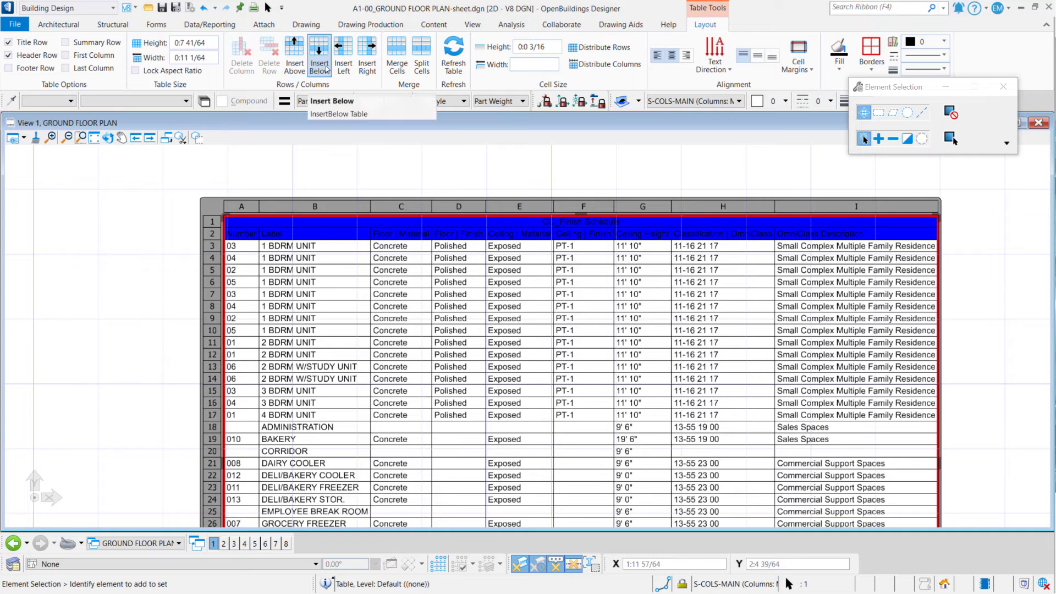
mouse_move(422, 58)
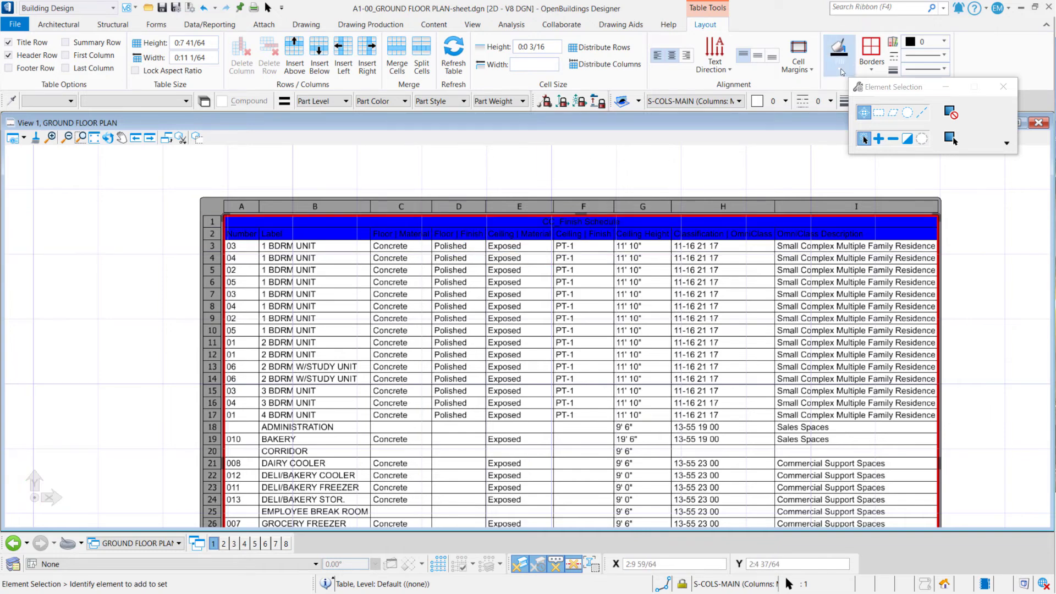
Fill the schedule table's cells with a gray index colour
click(838, 47)
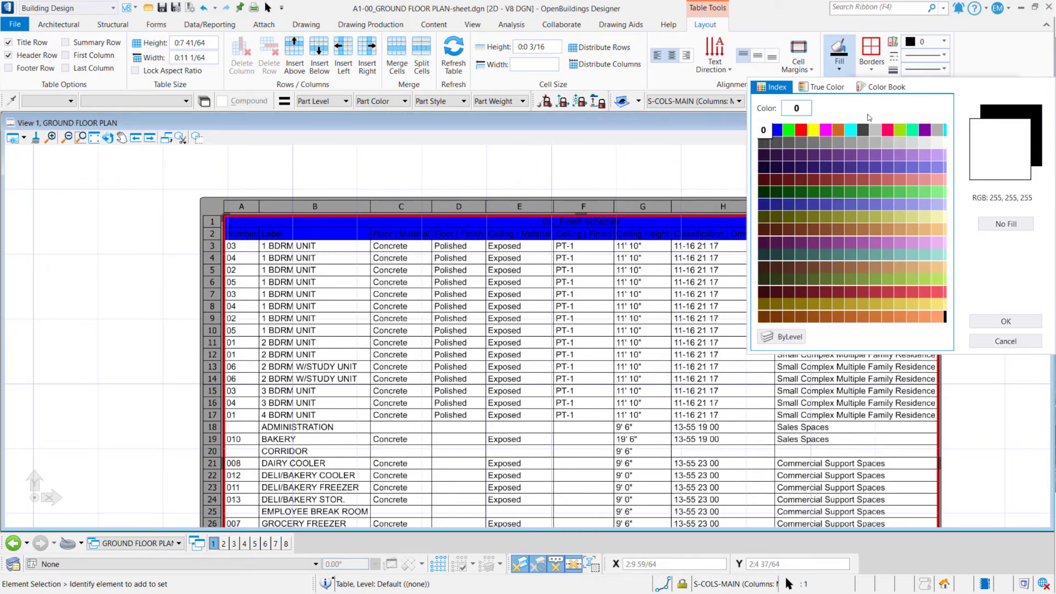
mouse_move(916, 149)
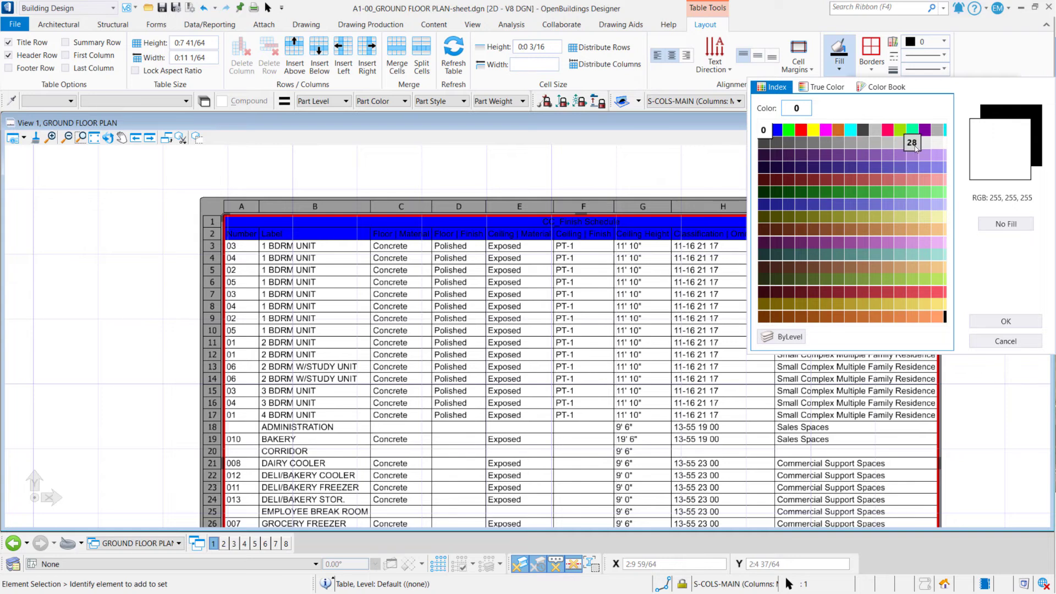
click(1005, 321)
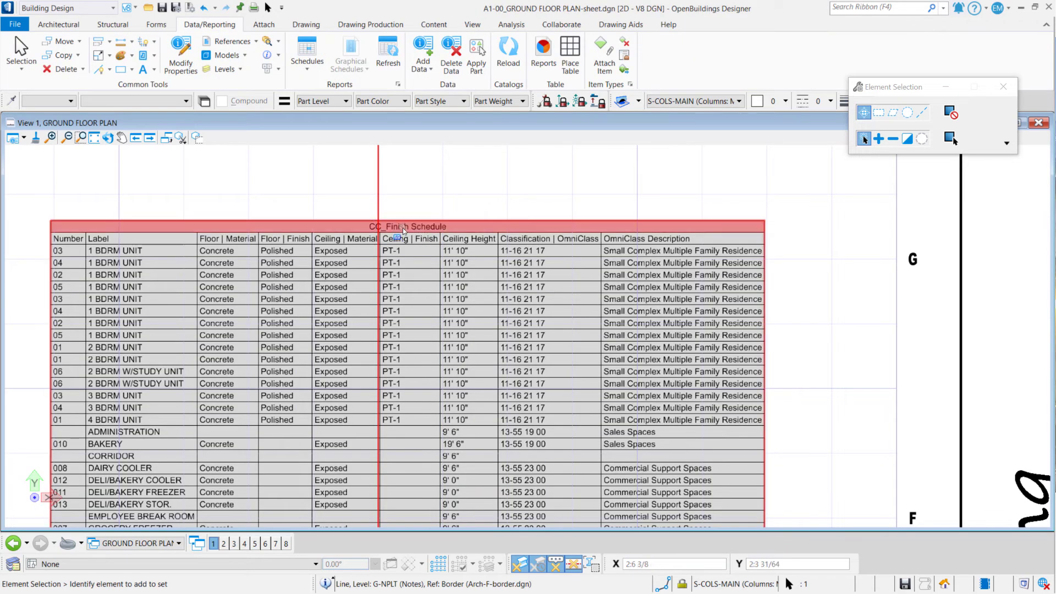
mouse_move(401, 228)
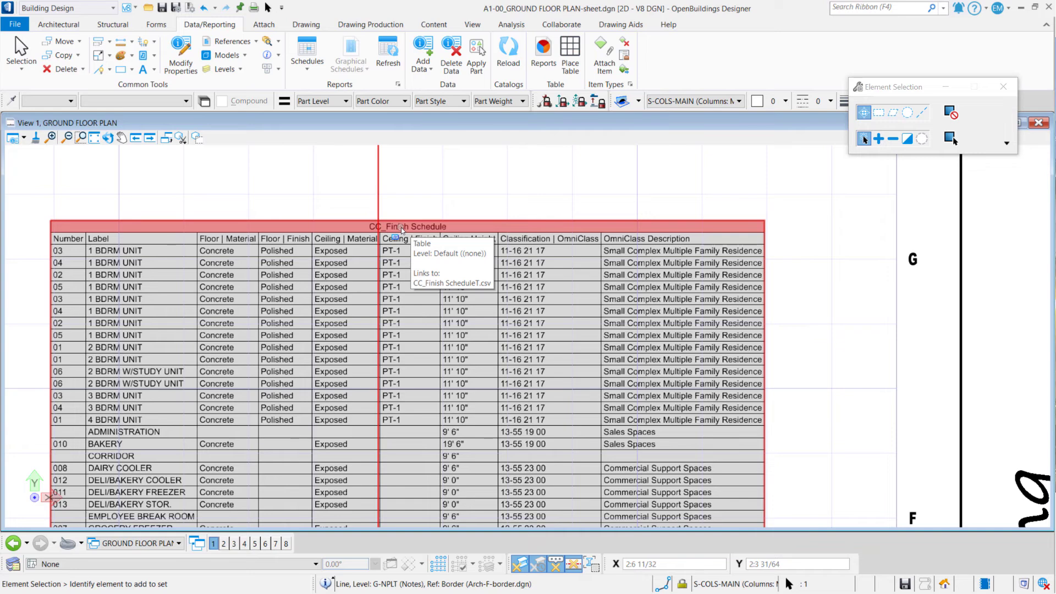
Make the CC_Finish Schedule title text bold in the Text Editor
double_click(402, 226)
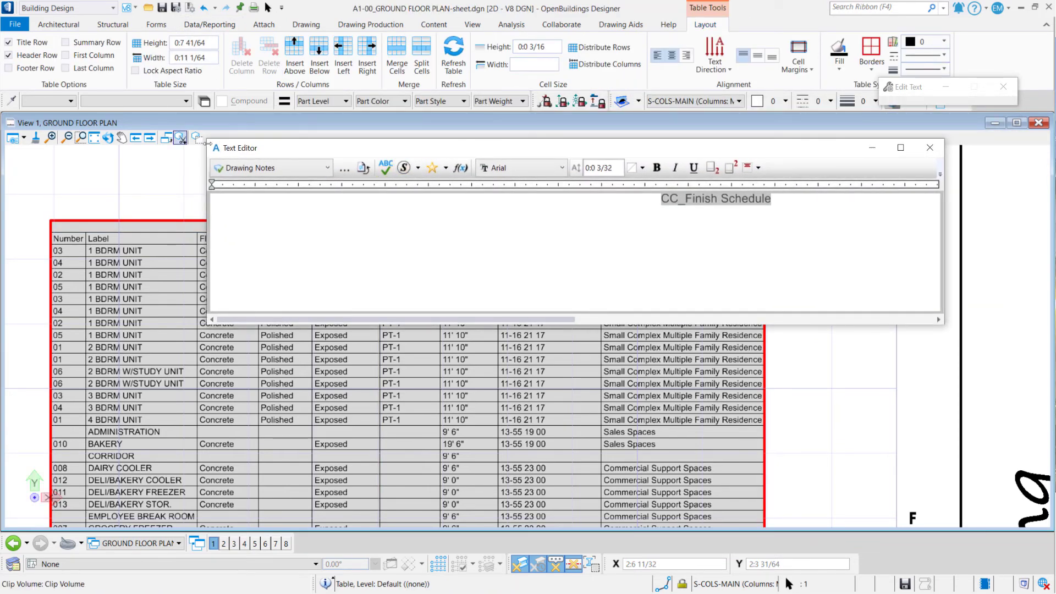
click(657, 168)
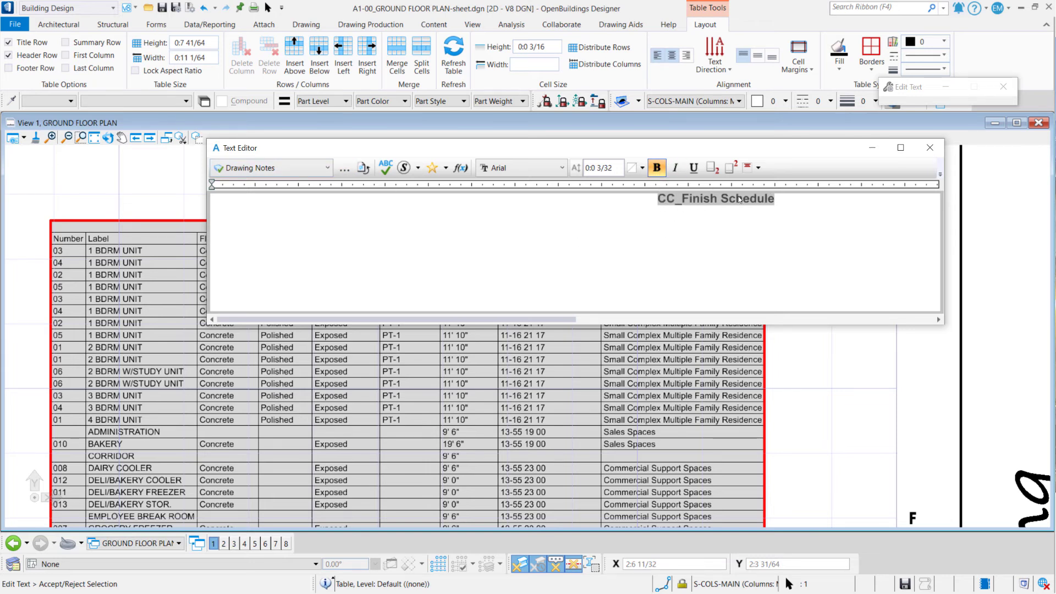
mouse_move(931, 148)
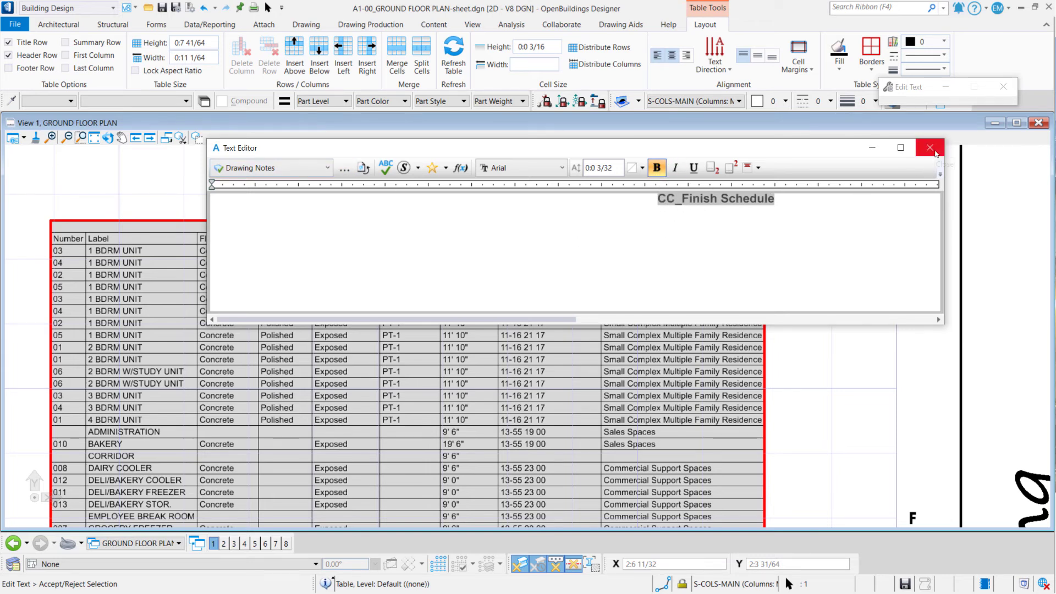
click(929, 147)
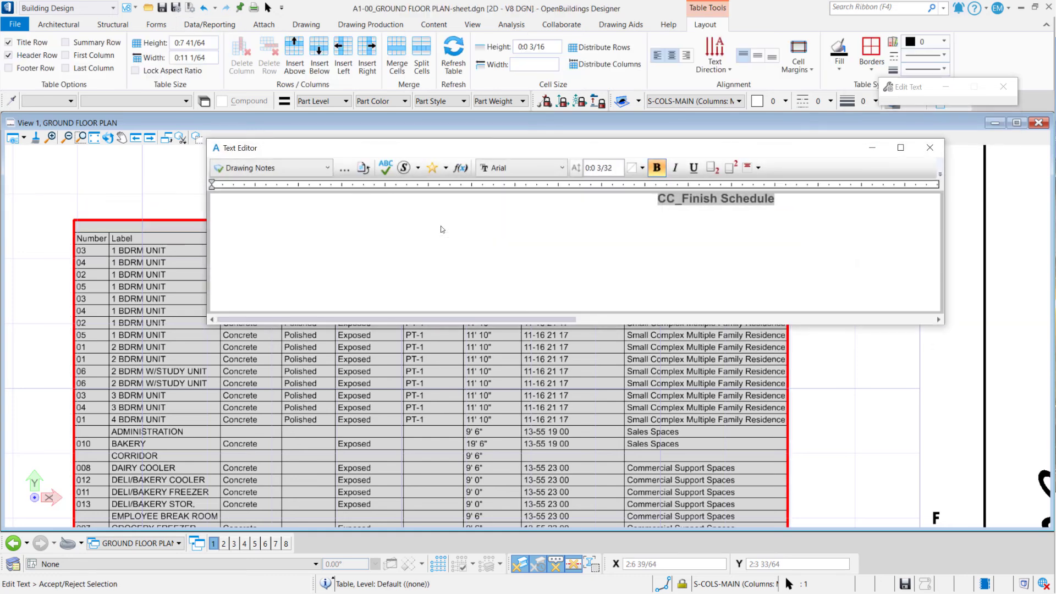
mouse_move(490, 241)
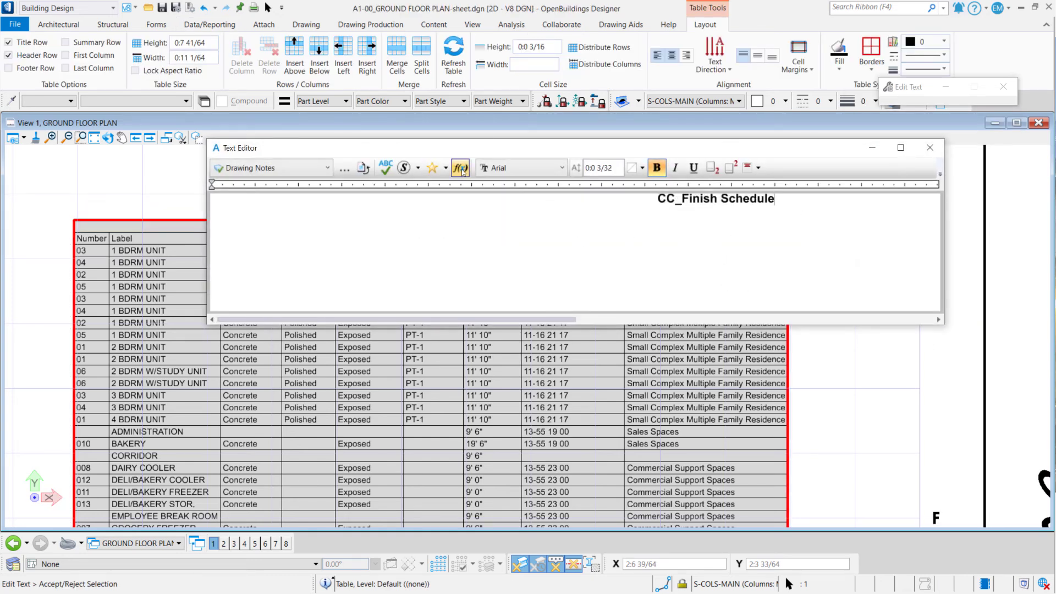
mouse_move(460, 167)
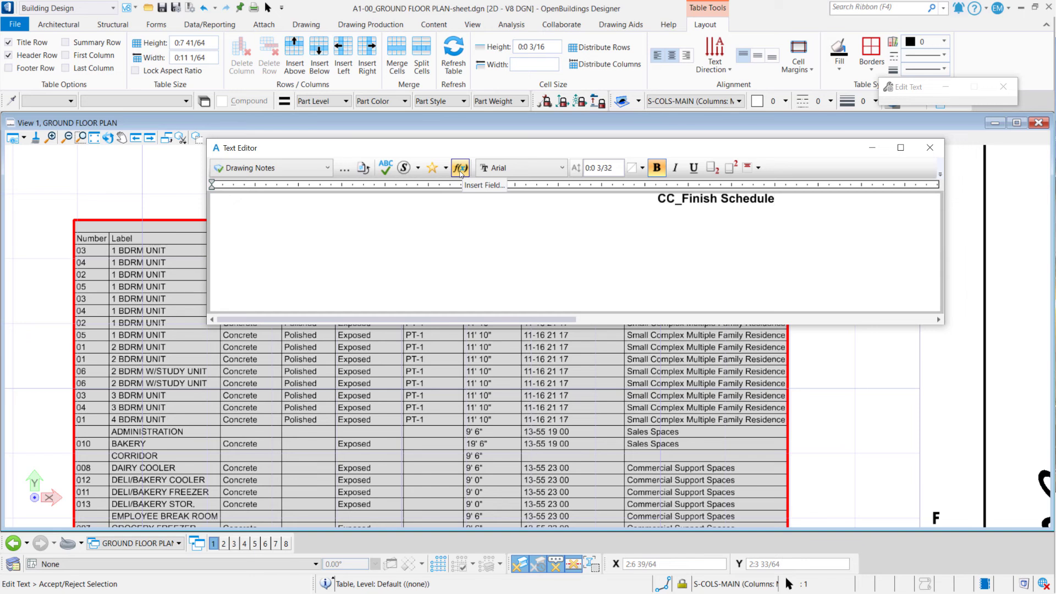